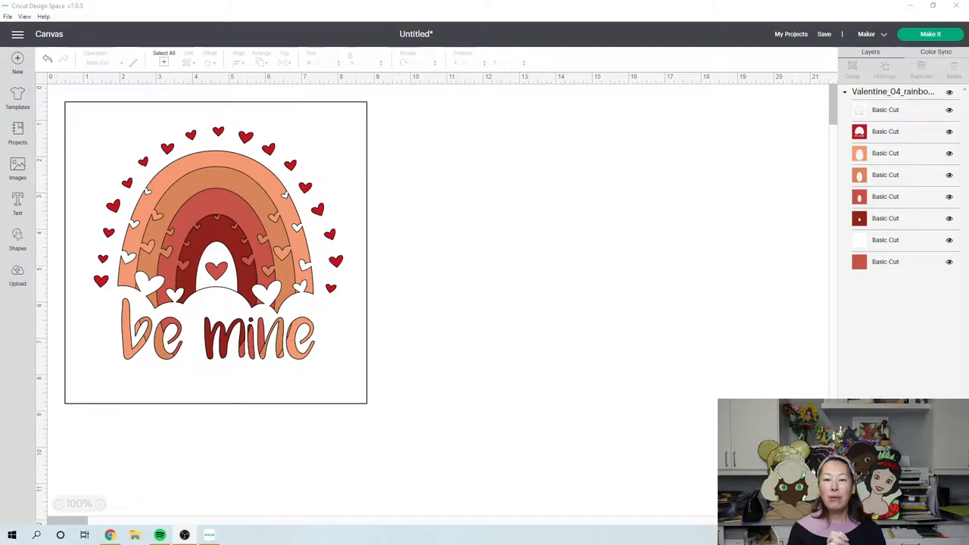
{"action": "mouse_move", "coordinate": [317, 270]}
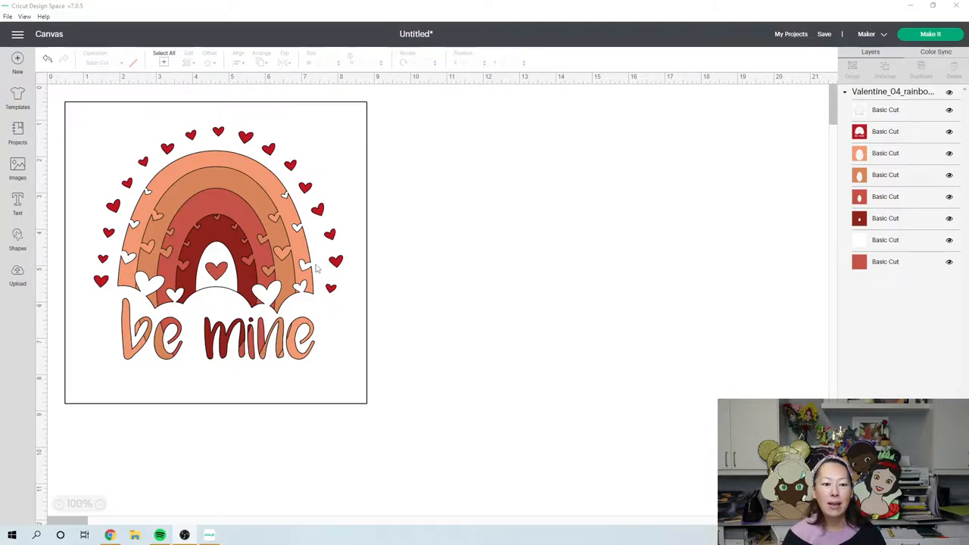
{"action": "mouse_move", "coordinate": [309, 348]}
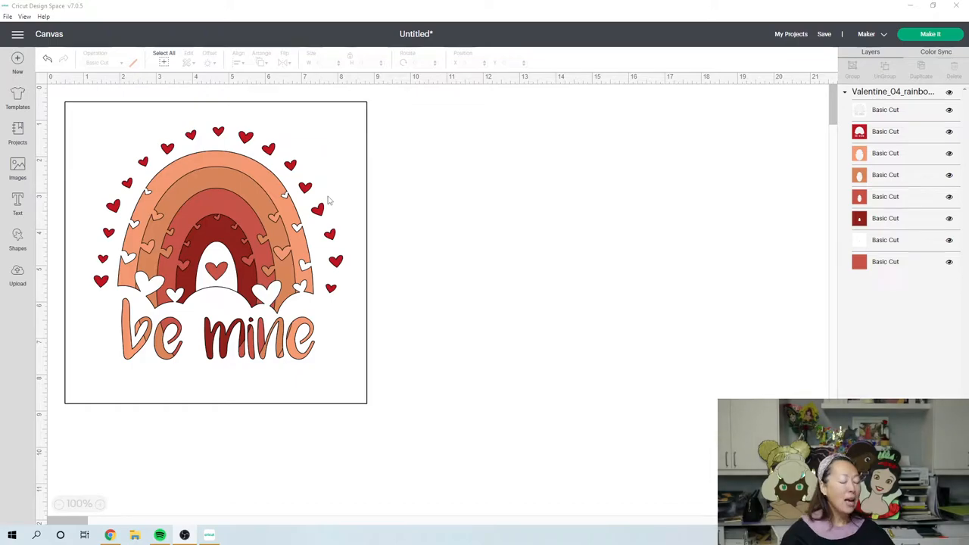
{"action": "mouse_move", "coordinate": [437, 235]}
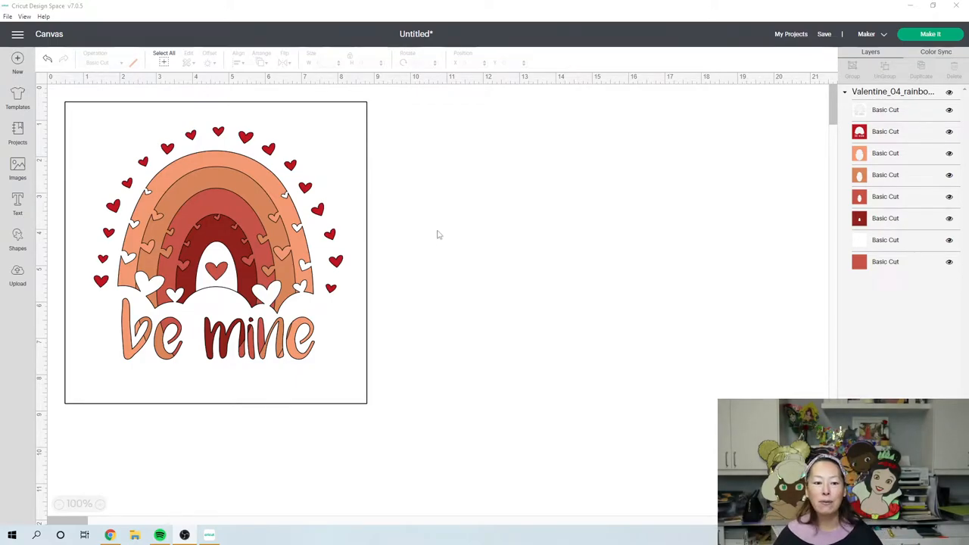
{"action": "mouse_move", "coordinate": [442, 233]}
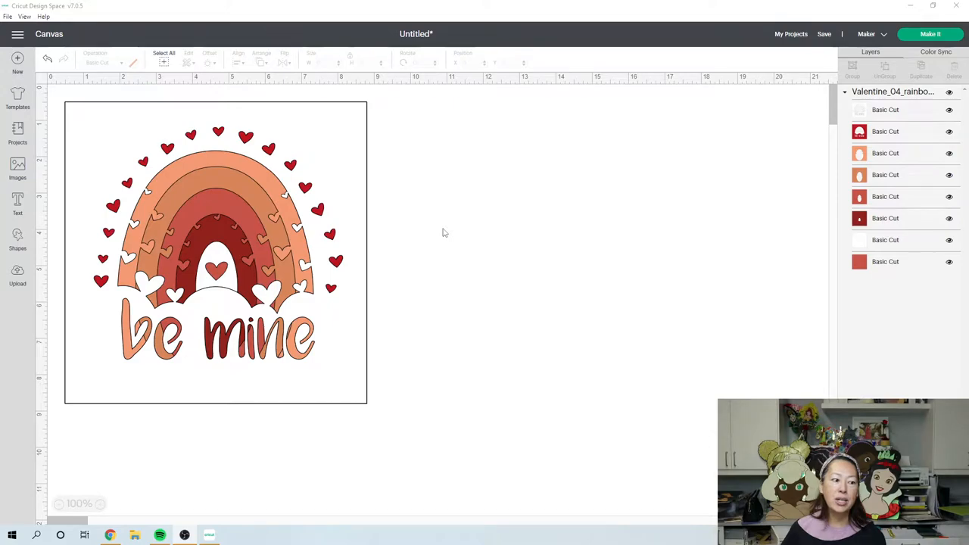
{"action": "mouse_move", "coordinate": [436, 230]}
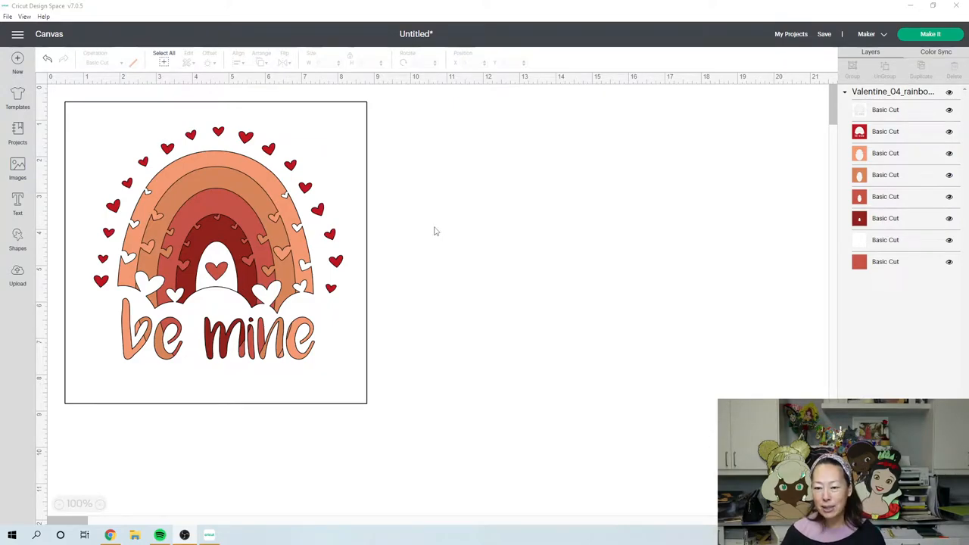
{"action": "mouse_move", "coordinate": [424, 185]}
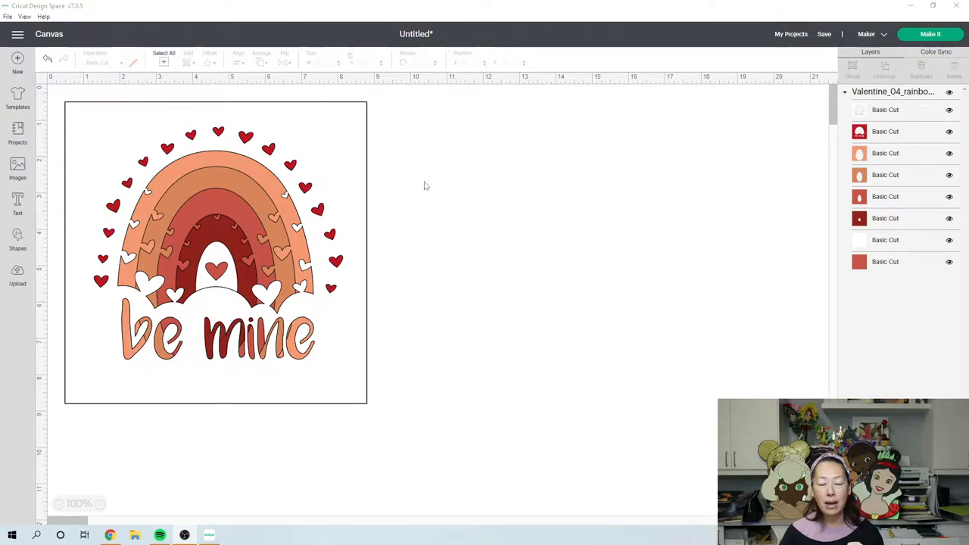
{"action": "mouse_move", "coordinate": [433, 197]}
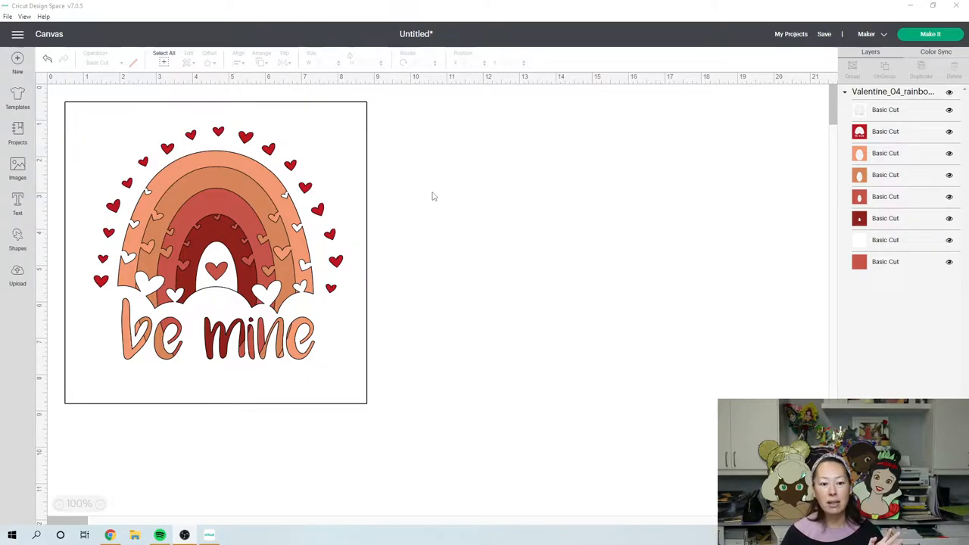
{"action": "mouse_move", "coordinate": [759, 155]}
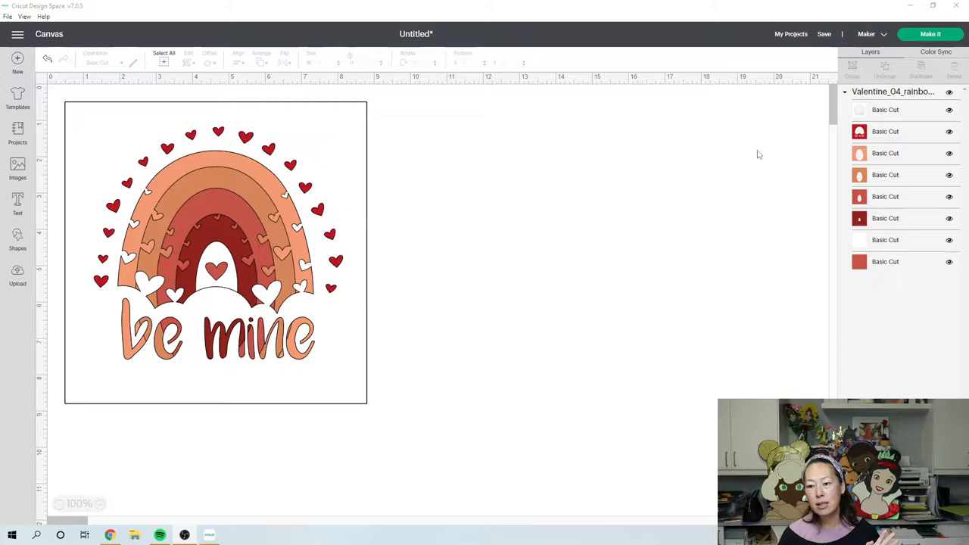
{"action": "mouse_move", "coordinate": [769, 144]}
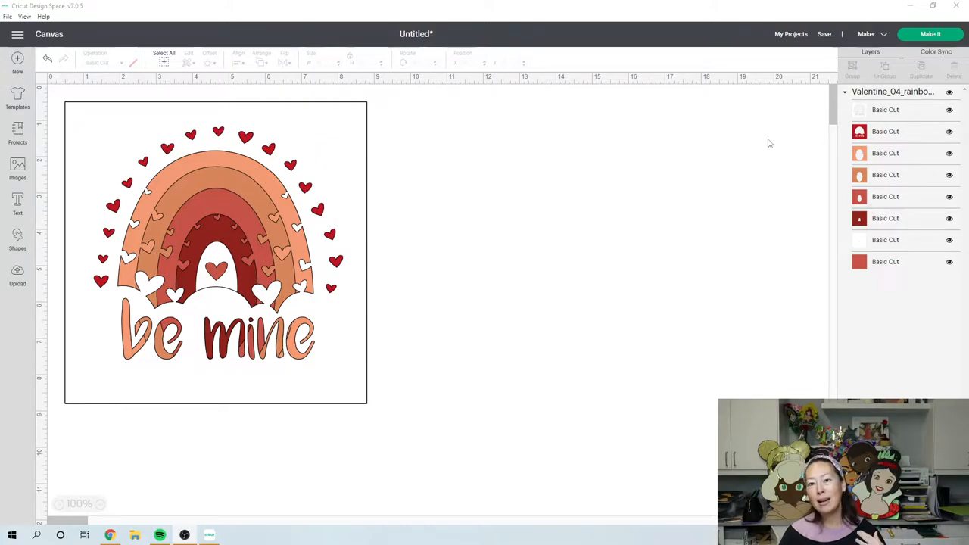
{"action": "mouse_move", "coordinate": [877, 109]}
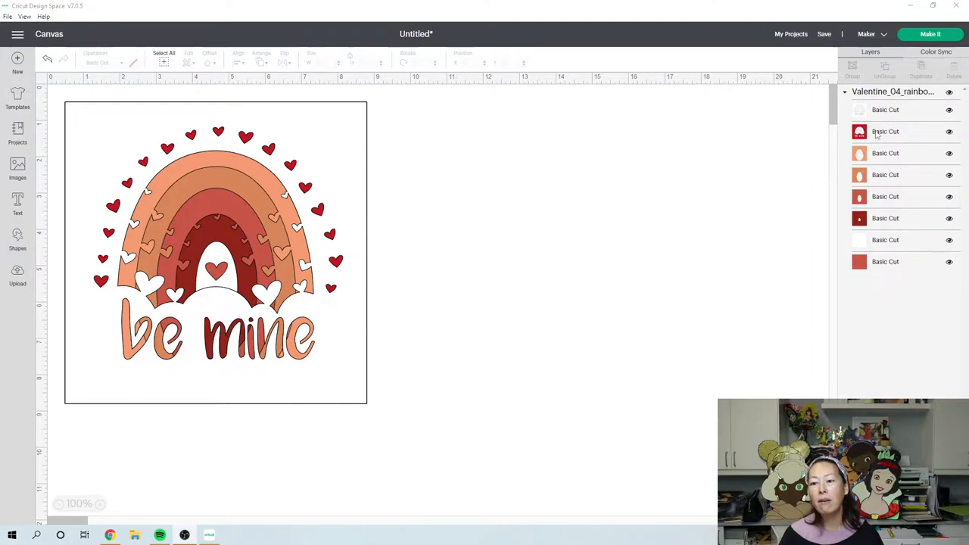
{"action": "mouse_move", "coordinate": [883, 198]}
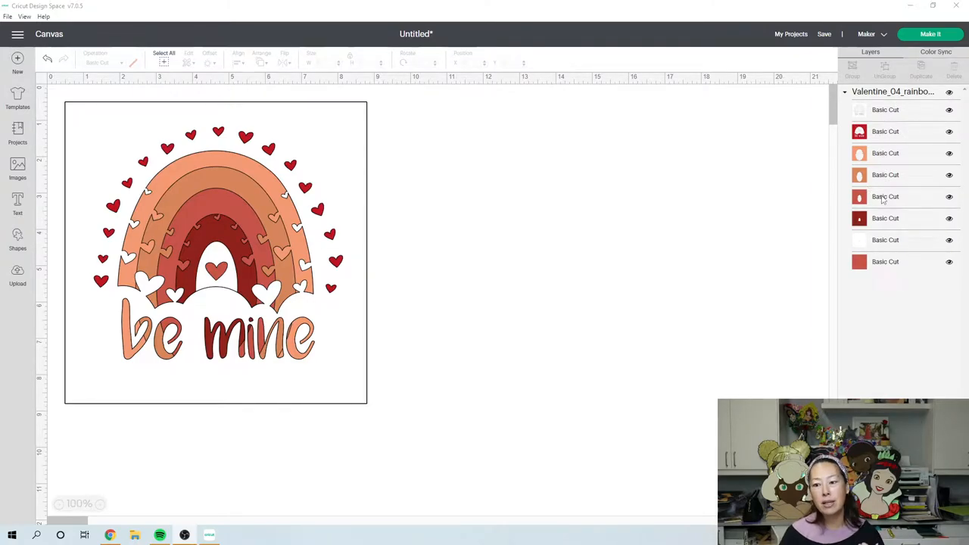
{"action": "mouse_move", "coordinate": [816, 202]}
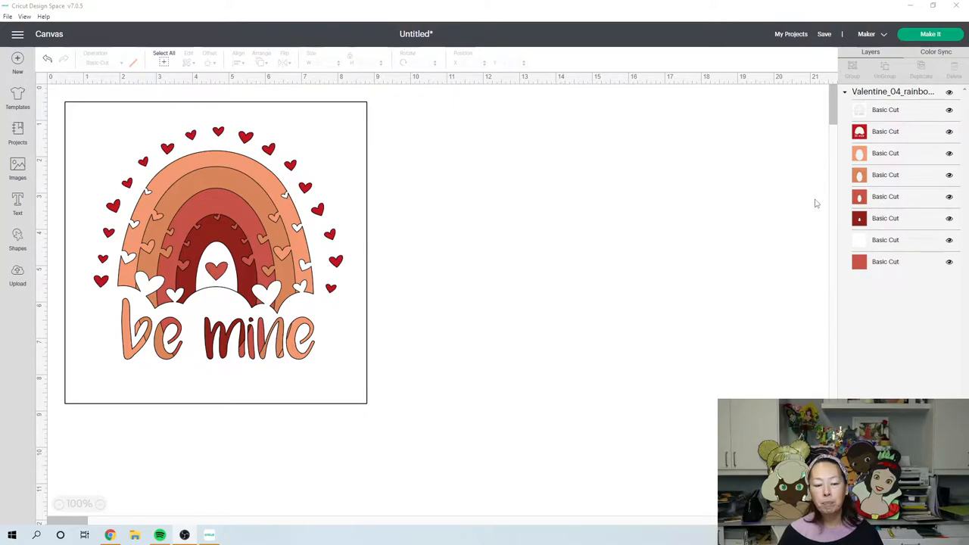
{"action": "mouse_move", "coordinate": [233, 345]}
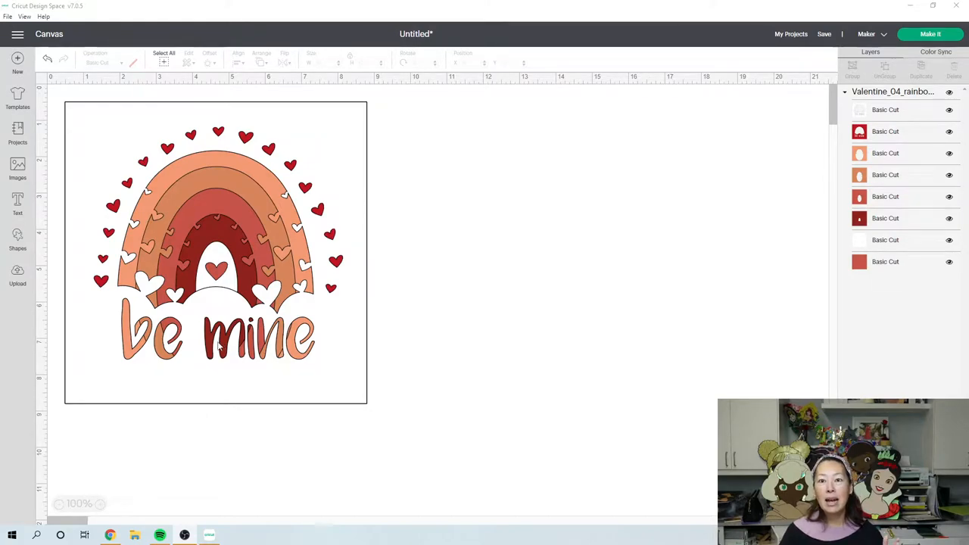
{"action": "mouse_move", "coordinate": [254, 382]}
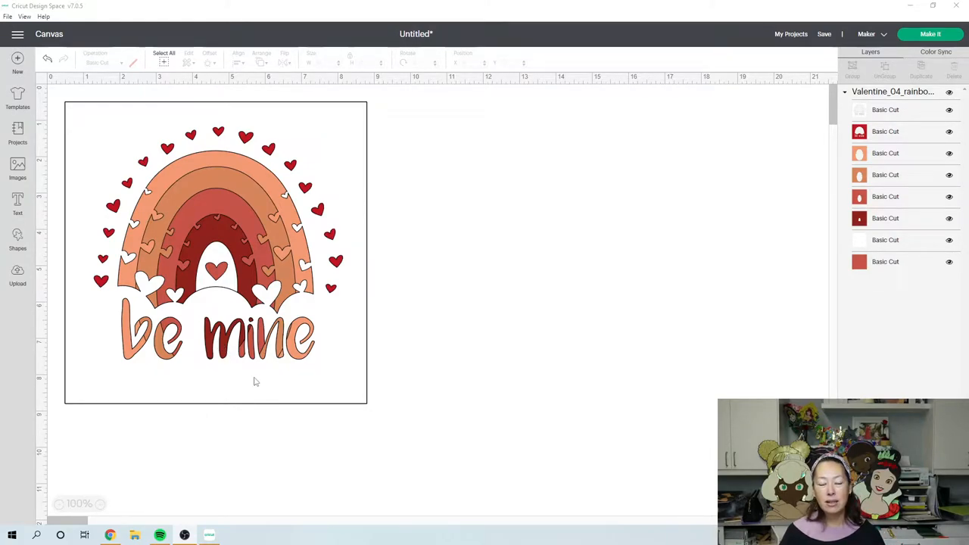
{"action": "mouse_move", "coordinate": [245, 390]}
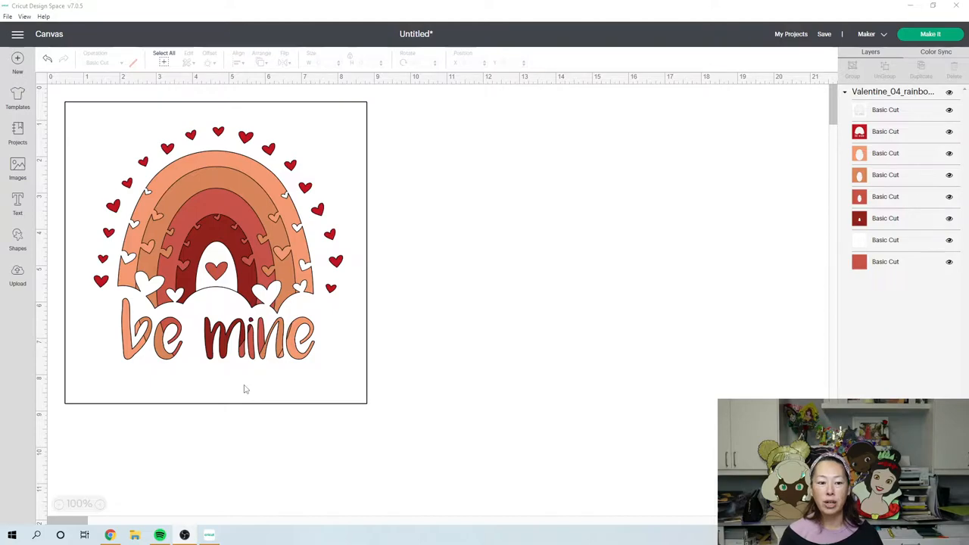
{"action": "mouse_move", "coordinate": [606, 202]}
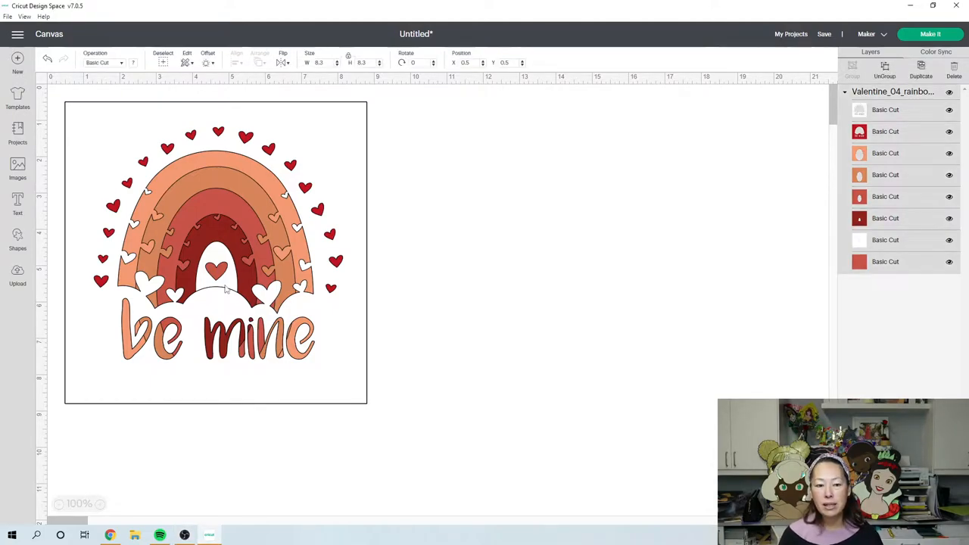
- Ungroup the design and move the white outline layer off to the right
{"action": "left_click", "coordinate": [215, 255]}
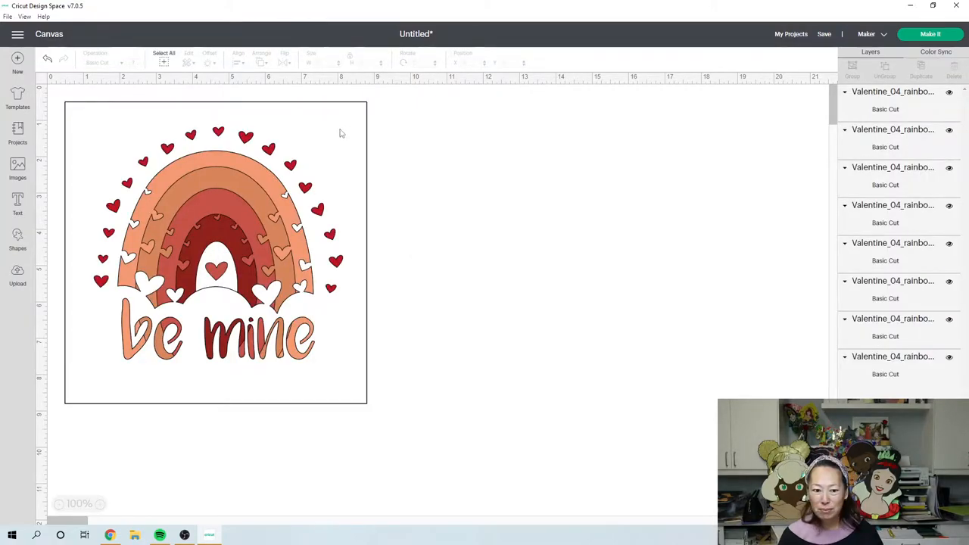
{"action": "left_click", "coordinate": [215, 255]}
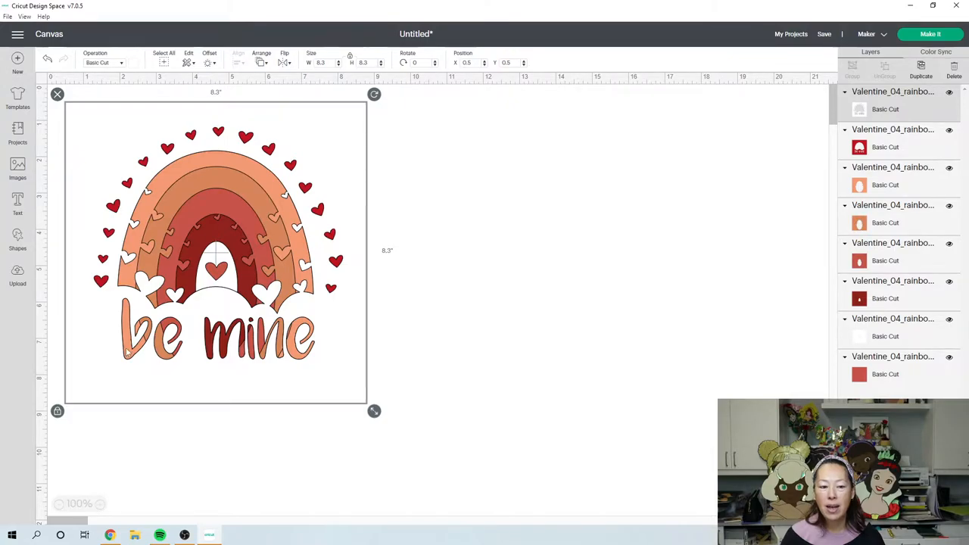
{"action": "mouse_move", "coordinate": [330, 120]}
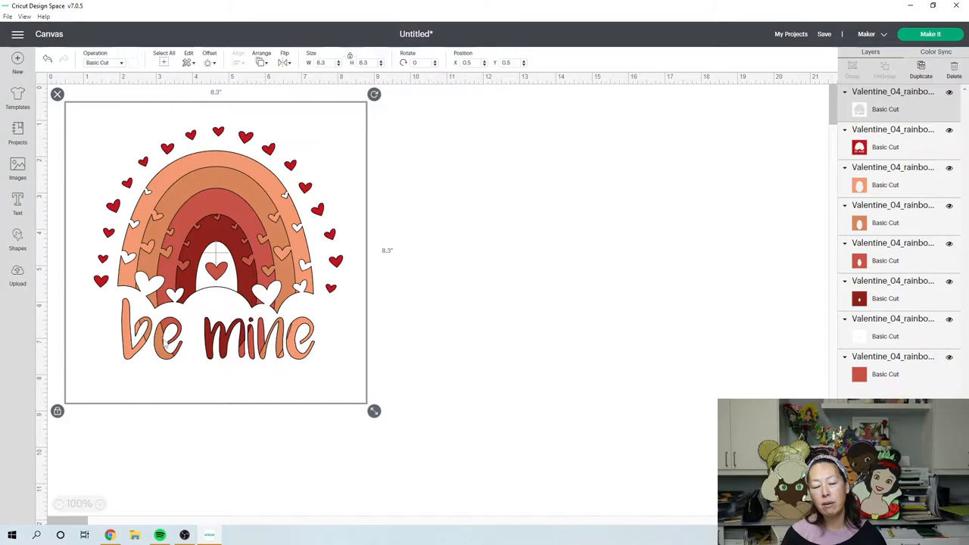
{"action": "mouse_move", "coordinate": [303, 129]}
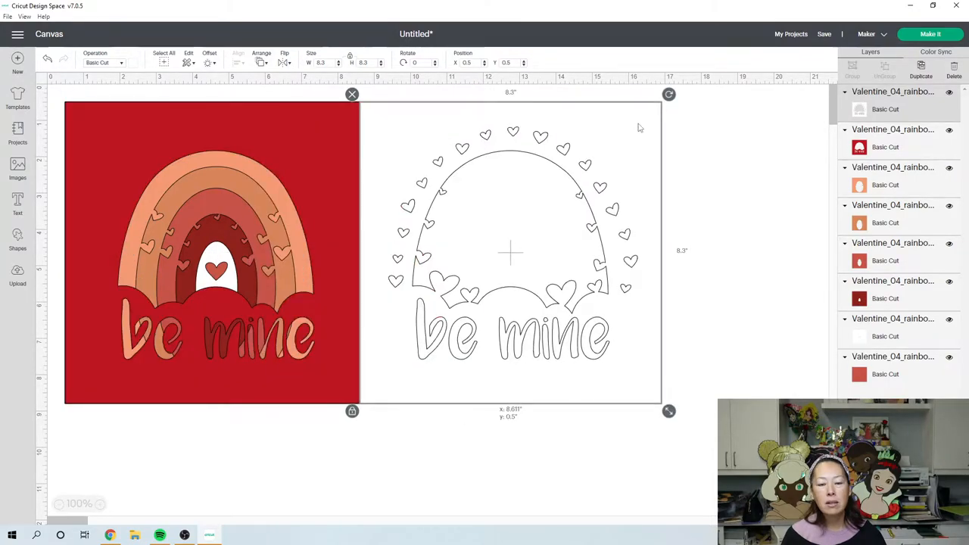
{"action": "left_click_drag", "start_coordinate": [512, 255], "coordinate": [618, 254]}
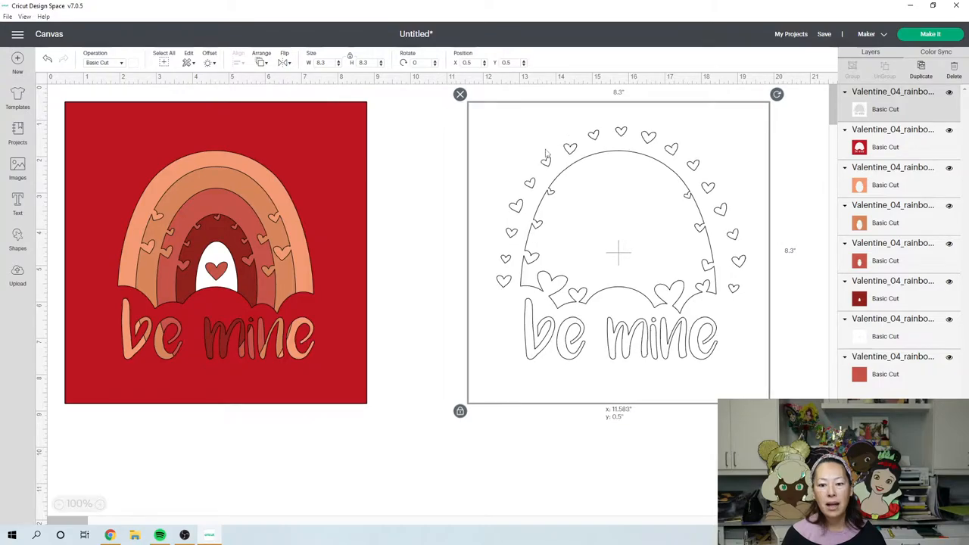
- Move the red background layer rightward over the white outline
{"action": "left_click", "coordinate": [215, 254]}
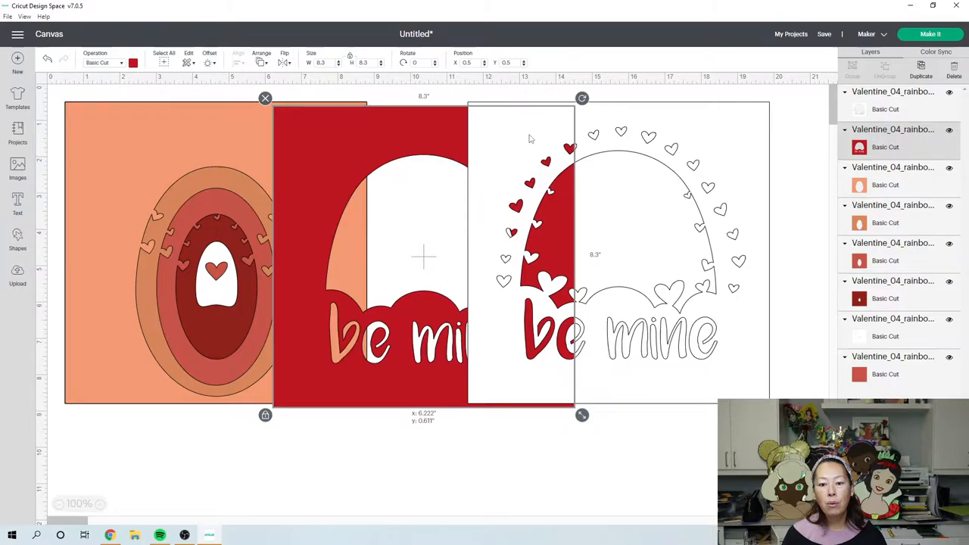
{"action": "left_click_drag", "start_coordinate": [424, 257], "coordinate": [648, 260]}
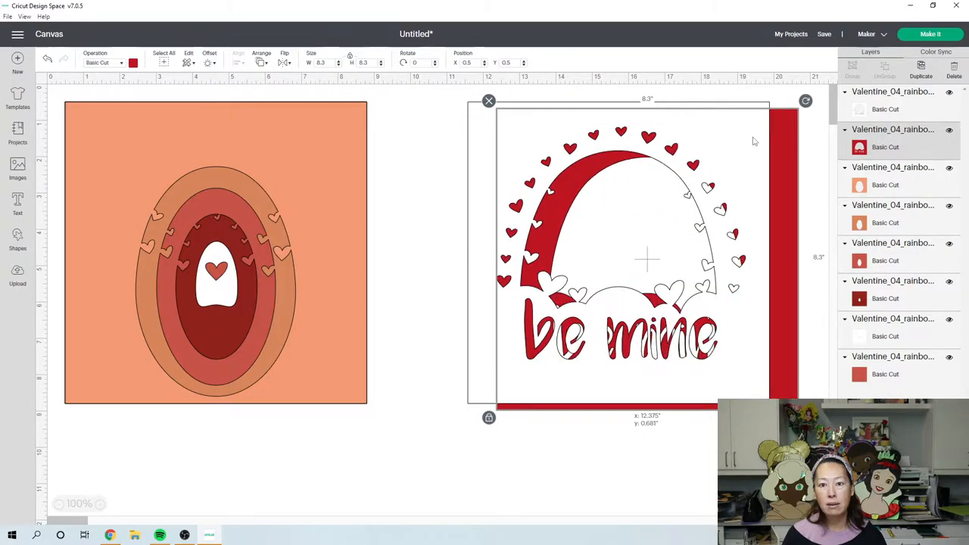
{"action": "mouse_move", "coordinate": [724, 142]}
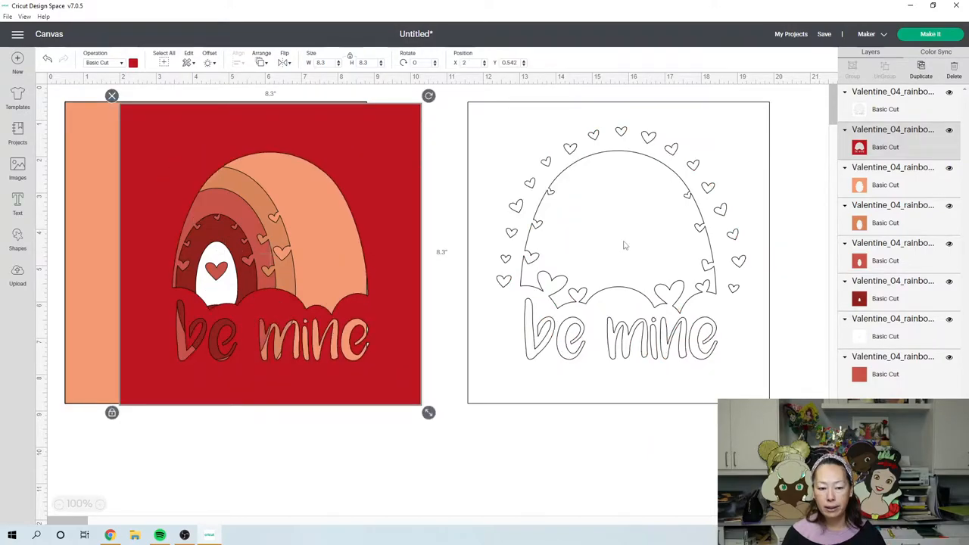
{"action": "mouse_move", "coordinate": [143, 396]}
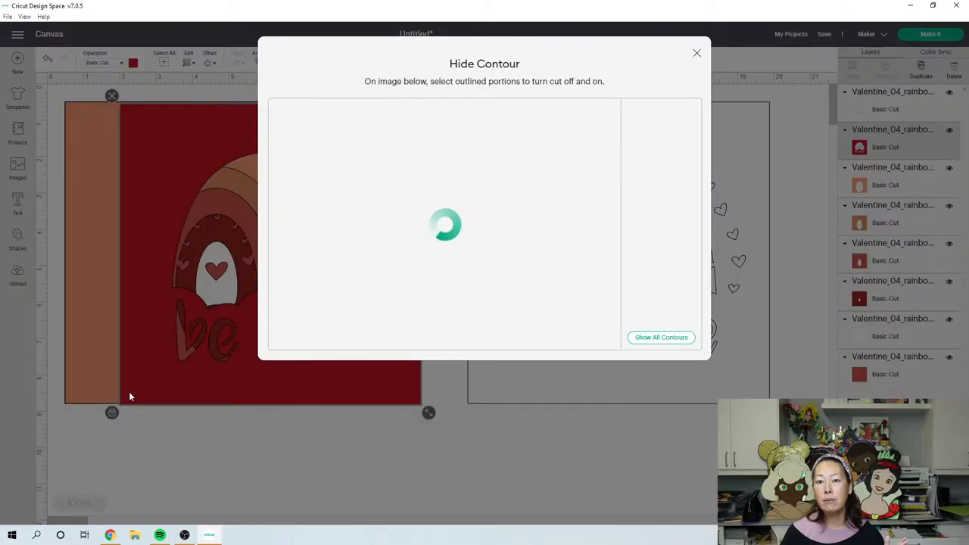
{"action": "mouse_move", "coordinate": [250, 151]}
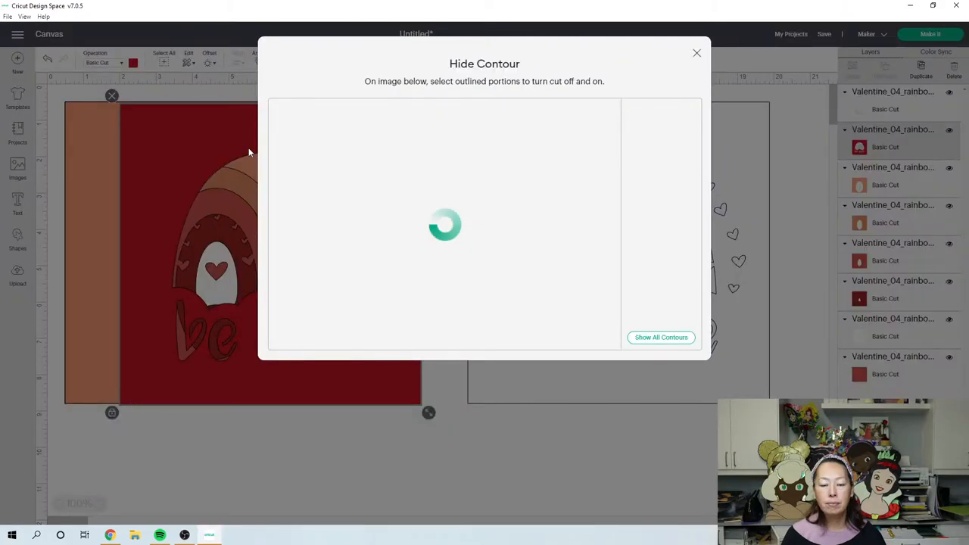
- Hide the be mine letter contours on the red layer, keeping only the arch opening
{"action": "left_click", "coordinate": [661, 336]}
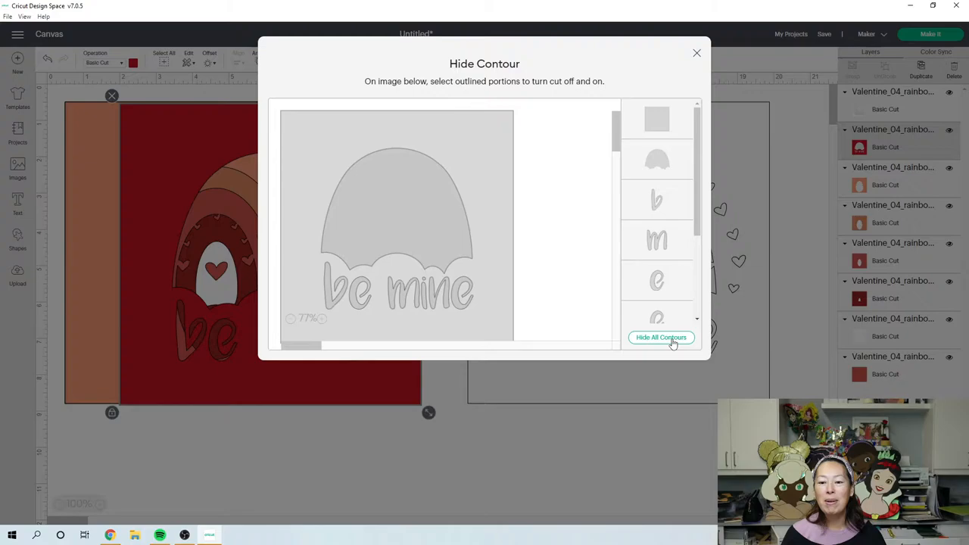
{"action": "left_click", "coordinate": [660, 336]}
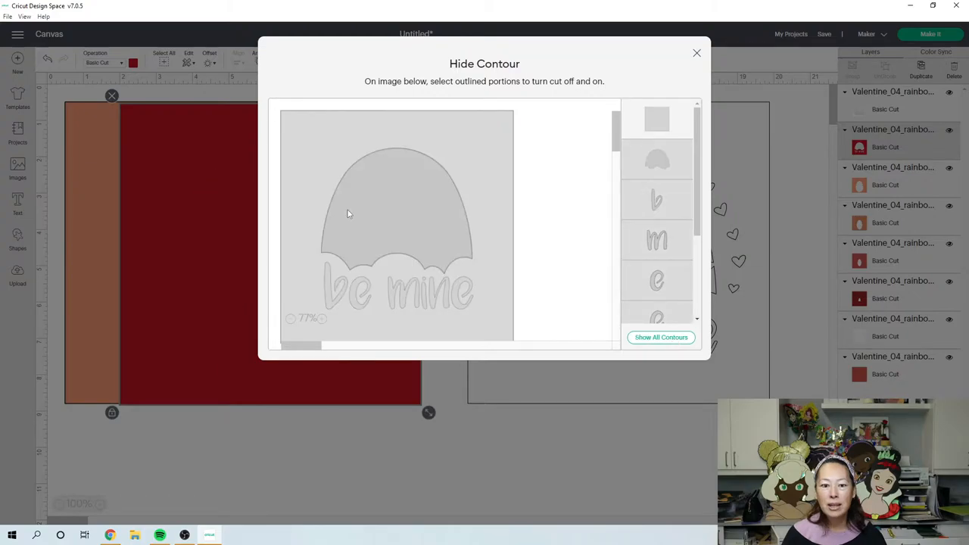
{"action": "left_click", "coordinate": [394, 212]}
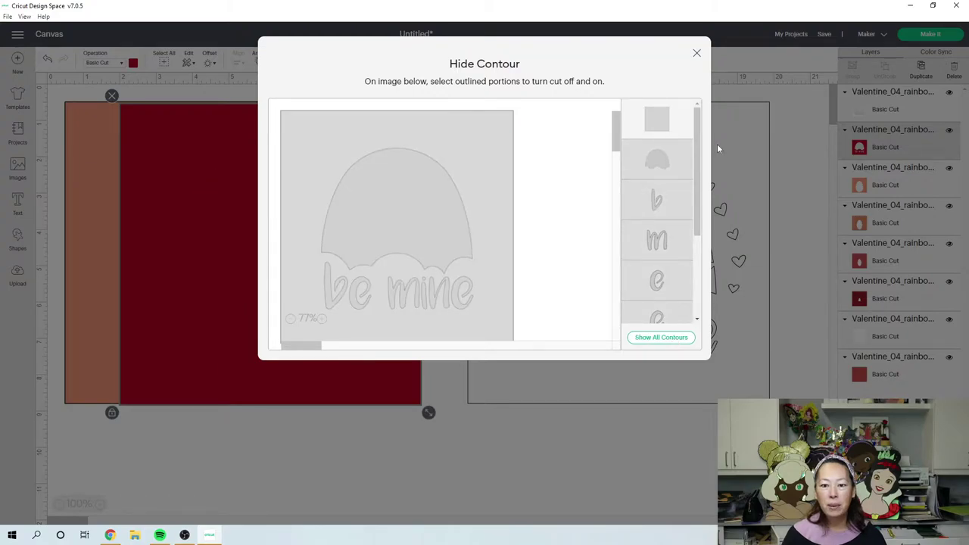
{"action": "left_click", "coordinate": [661, 336]}
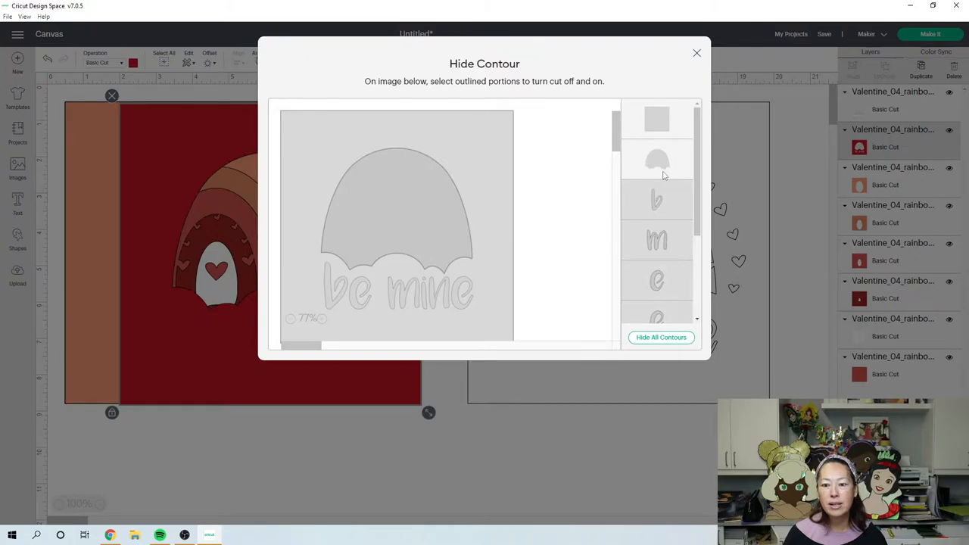
{"action": "mouse_move", "coordinate": [699, 77]}
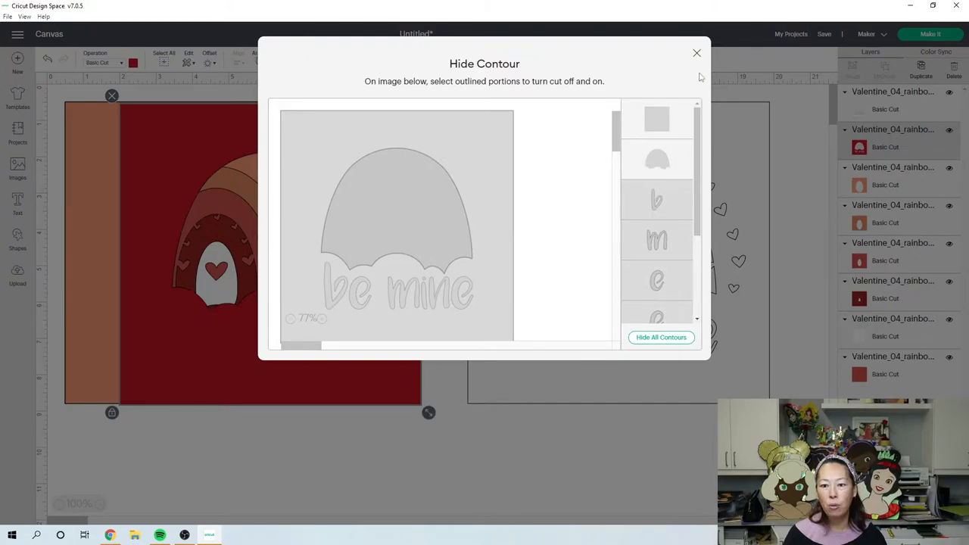
{"action": "left_click", "coordinate": [697, 53]}
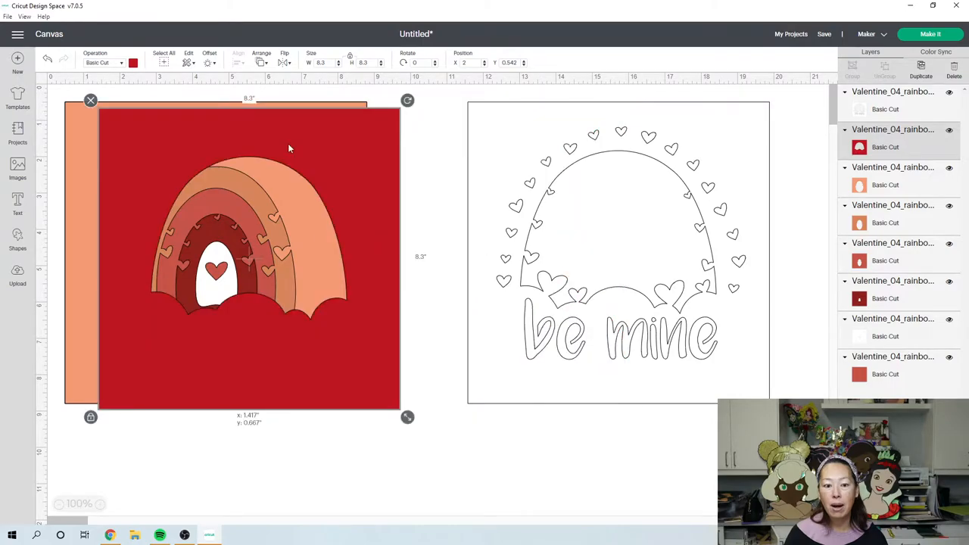
{"action": "left_click", "coordinate": [454, 280]}
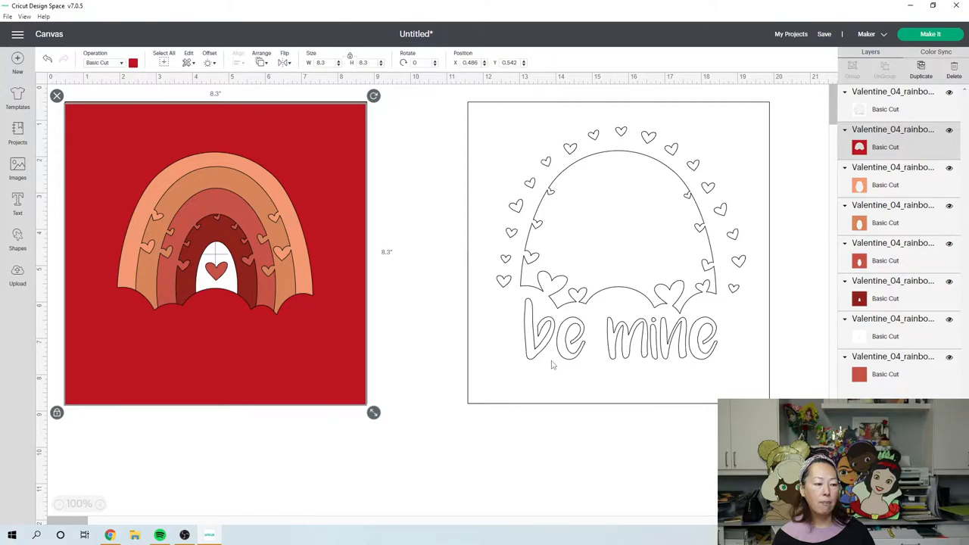
{"action": "mouse_move", "coordinate": [663, 303]}
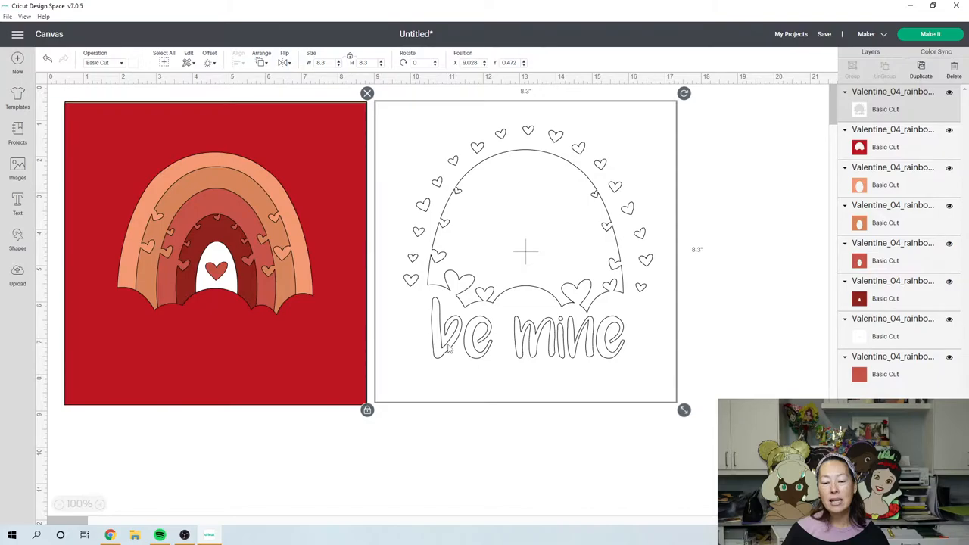
{"action": "mouse_move", "coordinate": [645, 341]}
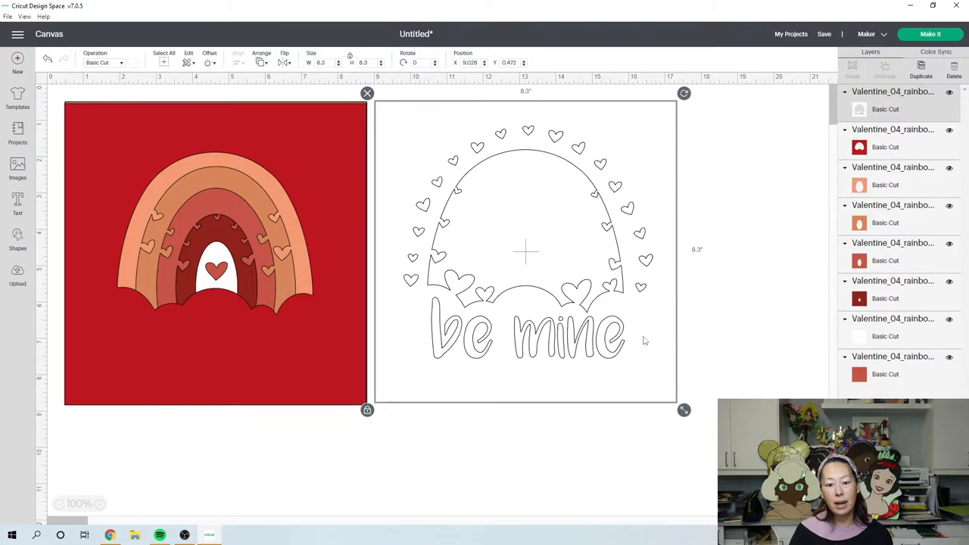
{"action": "mouse_move", "coordinate": [527, 381]}
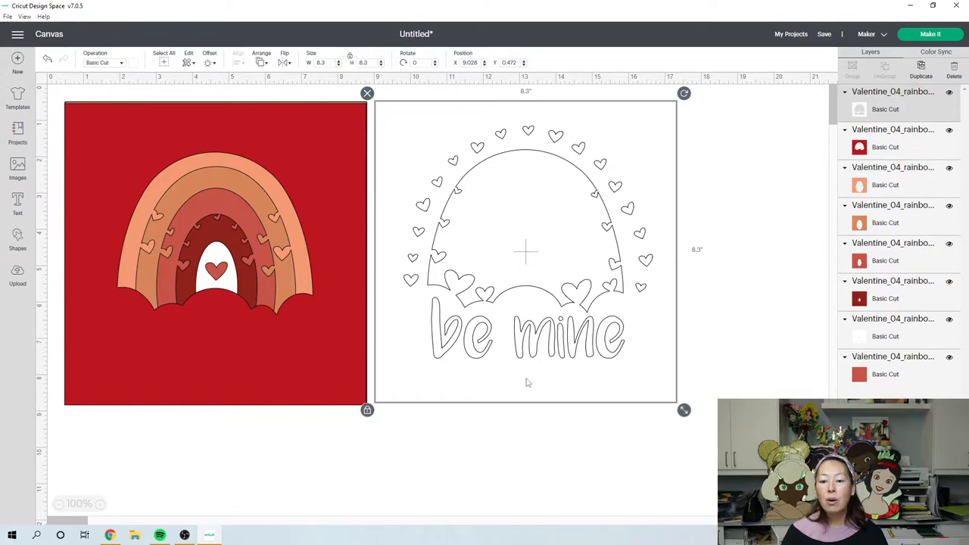
{"action": "mouse_move", "coordinate": [466, 355]}
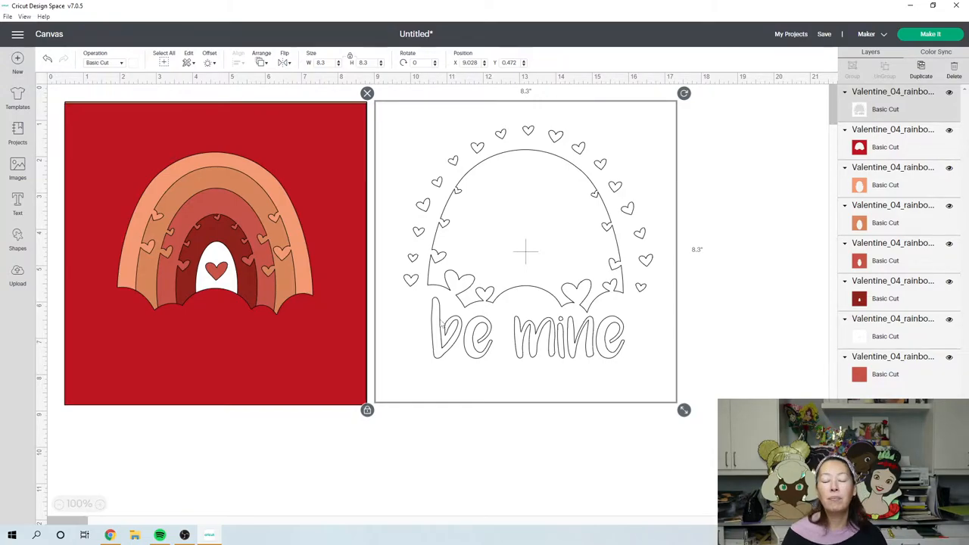
{"action": "mouse_move", "coordinate": [502, 369]}
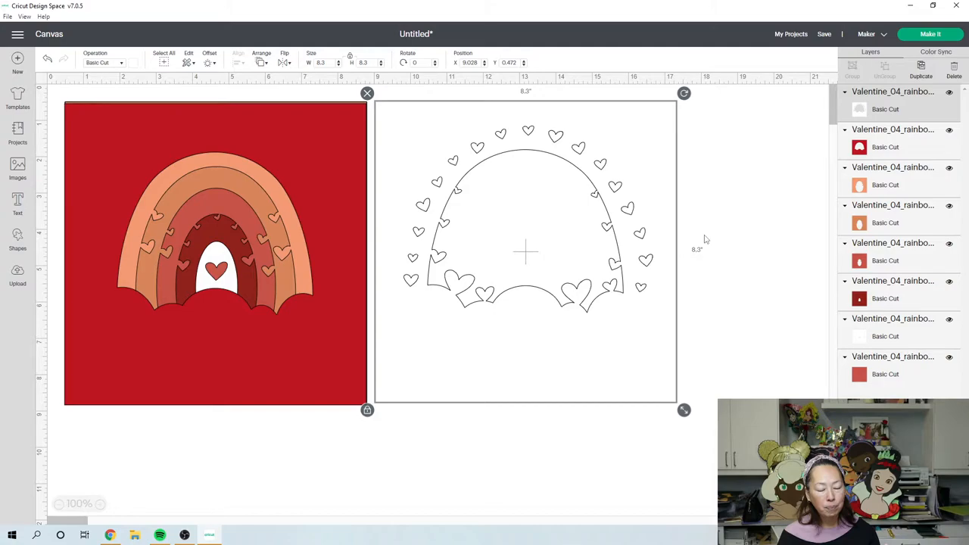
{"action": "mouse_move", "coordinate": [944, 338]}
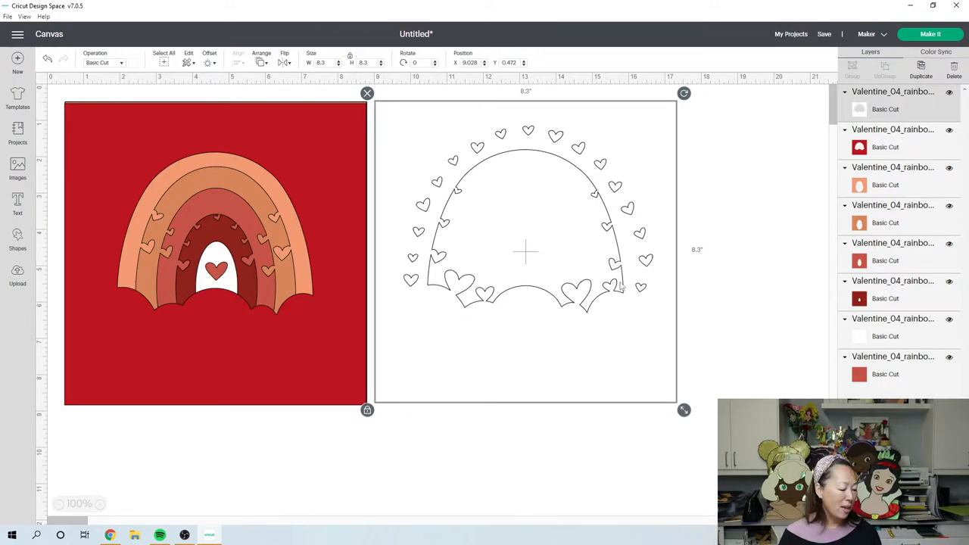
{"action": "mouse_move", "coordinate": [635, 294]}
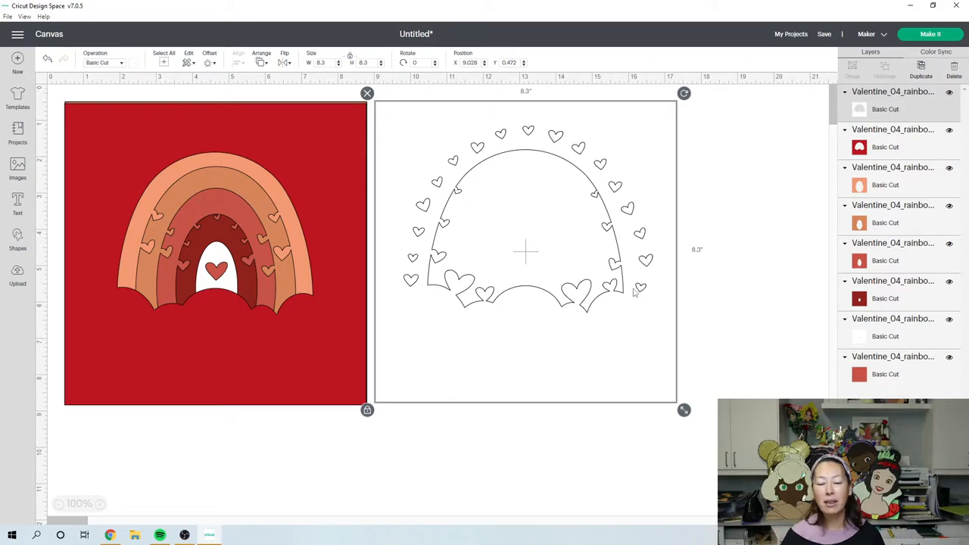
{"action": "mouse_move", "coordinate": [630, 218]}
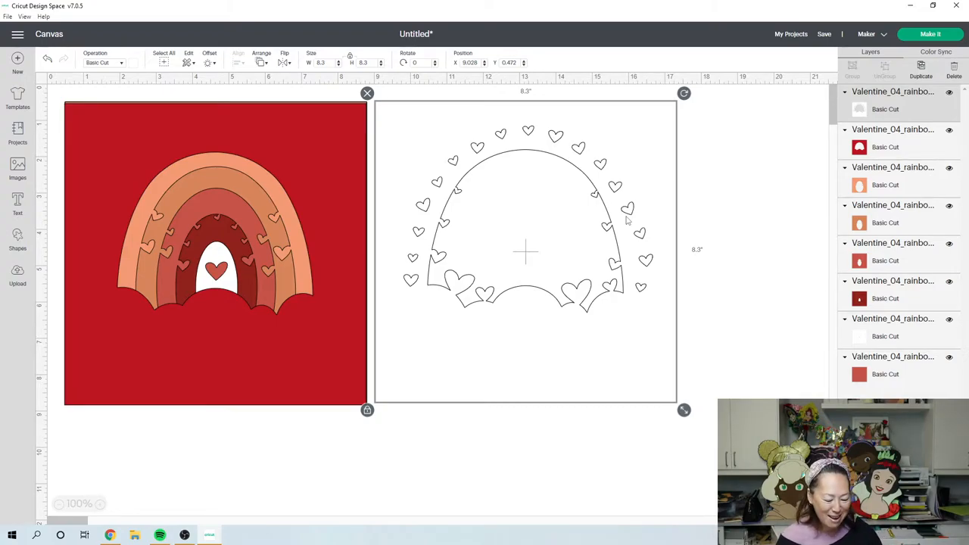
{"action": "mouse_move", "coordinate": [578, 182]}
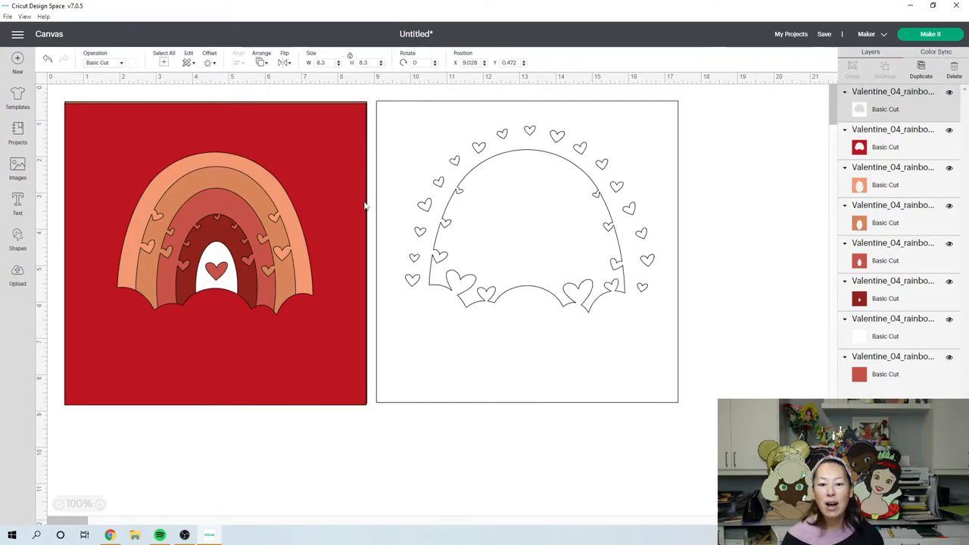
- Add a text layer and search the font list for 'stencil' to find Wednesday Stencil
{"action": "left_click", "coordinate": [527, 251]}
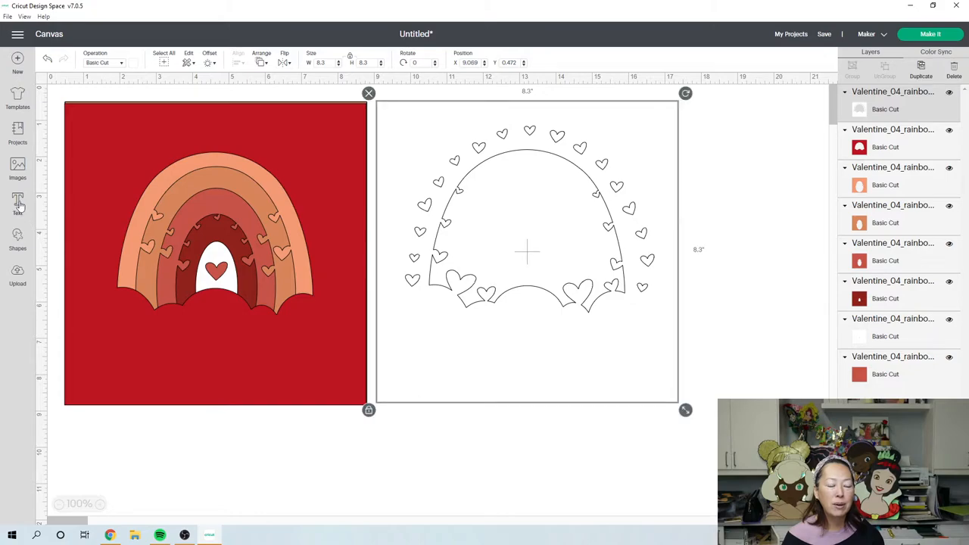
{"action": "left_click", "coordinate": [18, 204]}
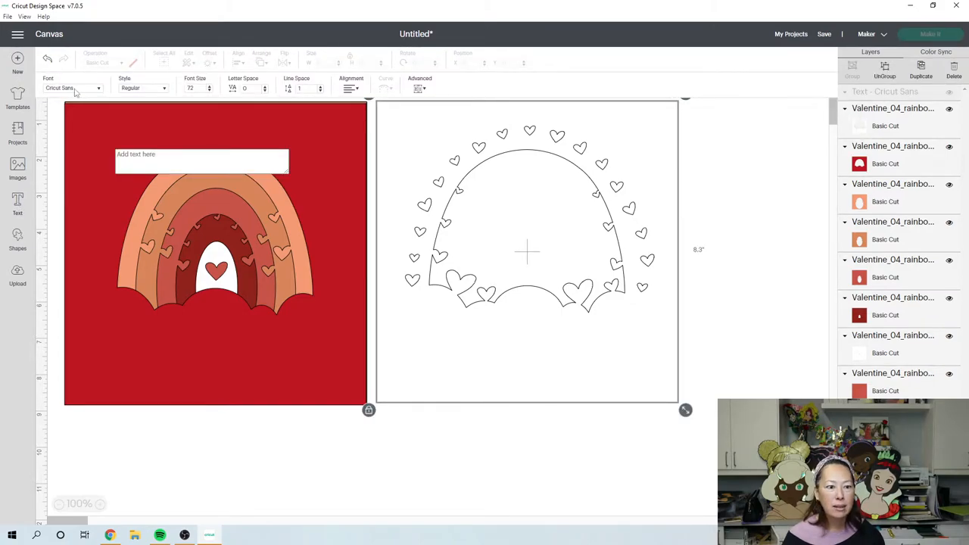
{"action": "left_click", "coordinate": [72, 87]}
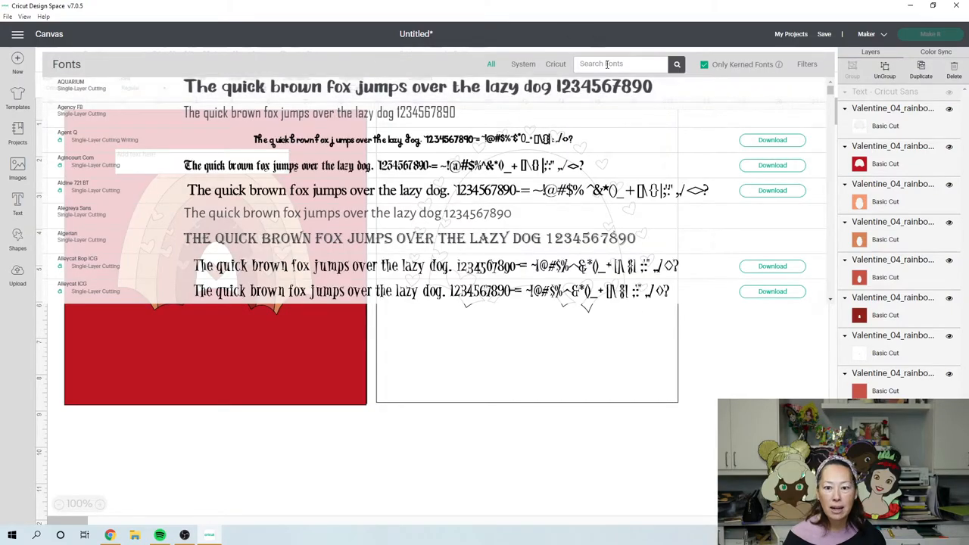
{"action": "type", "text": "std"}
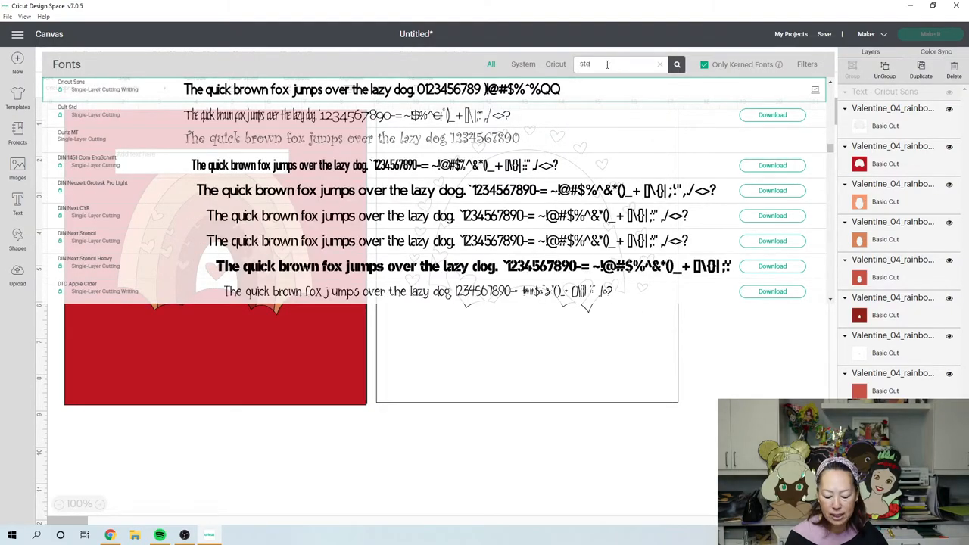
{"action": "type", "text": "stencil"}
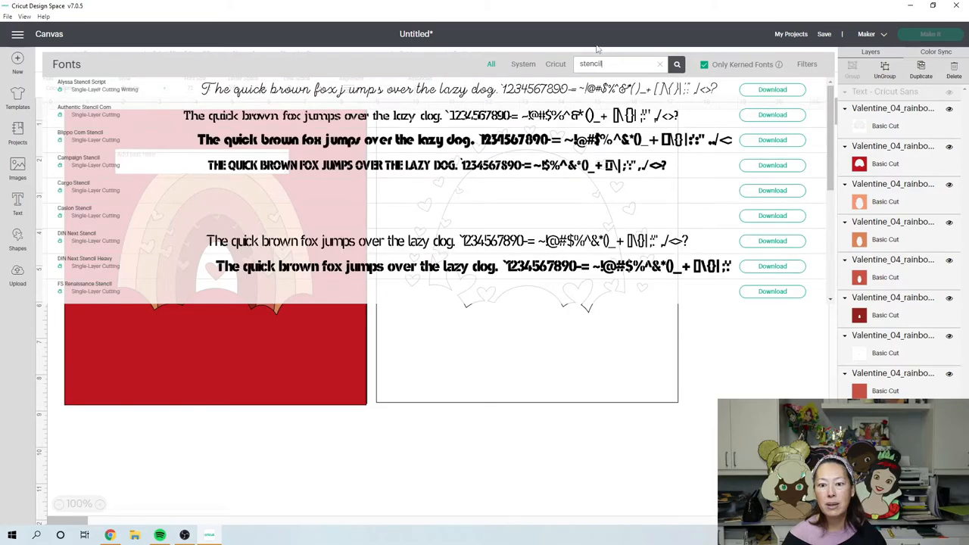
{"action": "scroll", "scroll_direction": "down", "scroll_amount": 3}
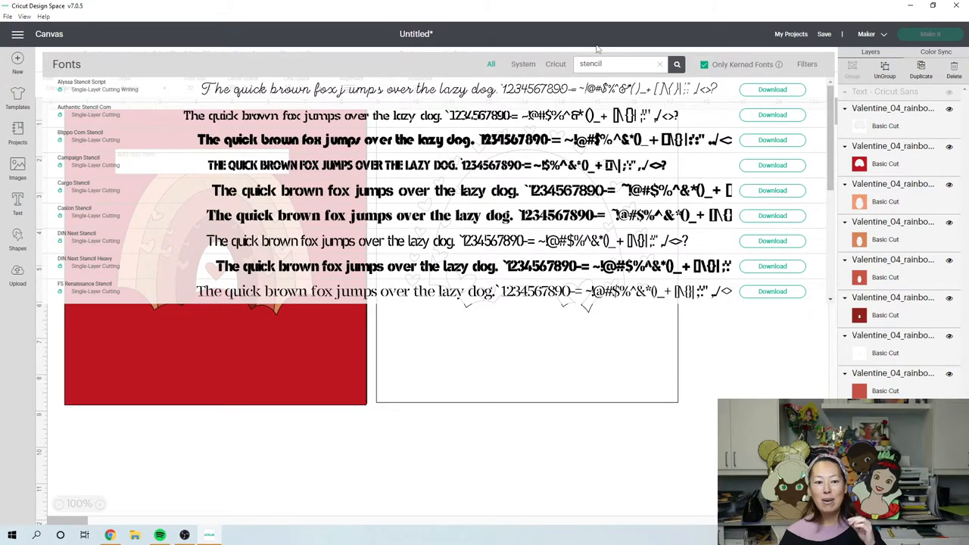
{"action": "mouse_move", "coordinate": [412, 185]}
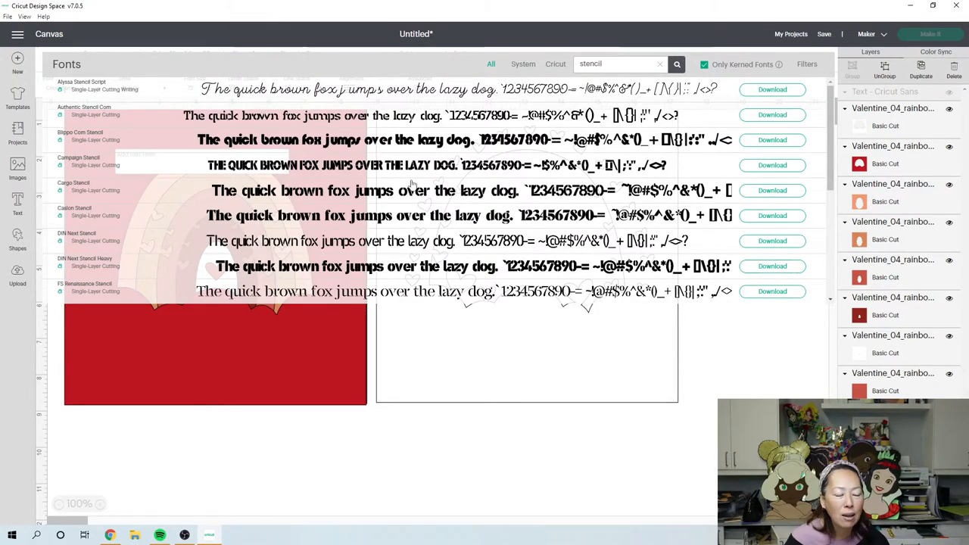
{"action": "scroll", "scroll_direction": "down", "scroll_amount": 3}
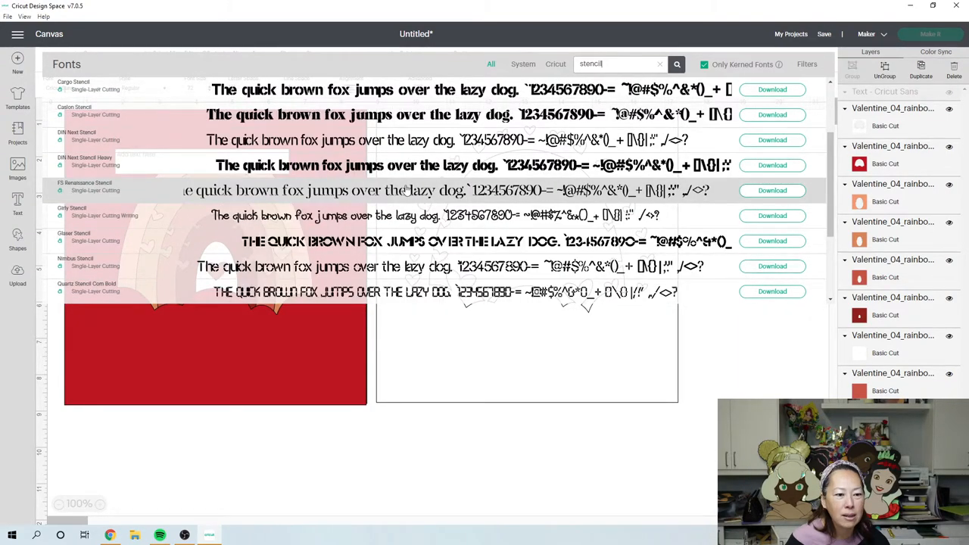
{"action": "scroll", "scroll_direction": "down", "scroll_amount": 3}
{"action": "type", "text": "love from cedarw"}
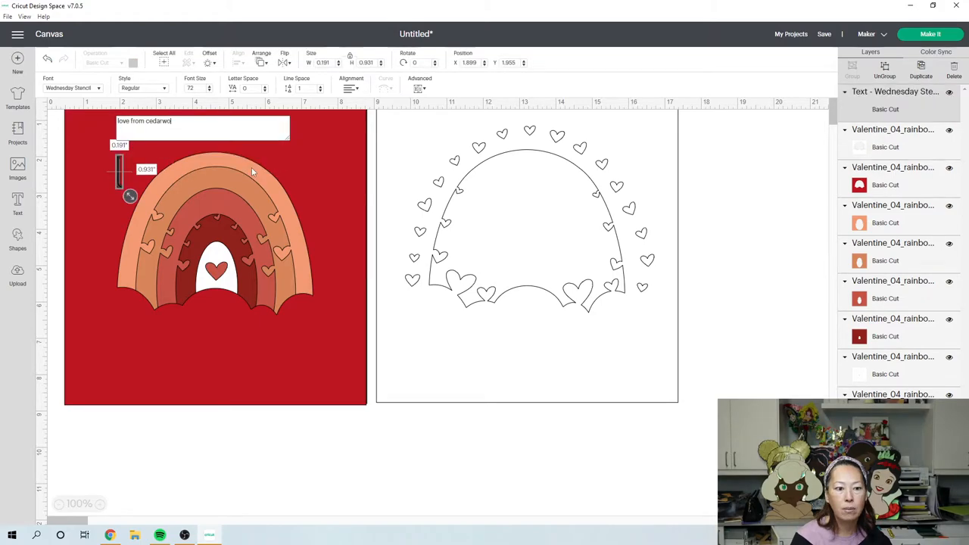
{"action": "type", "text": "od"}
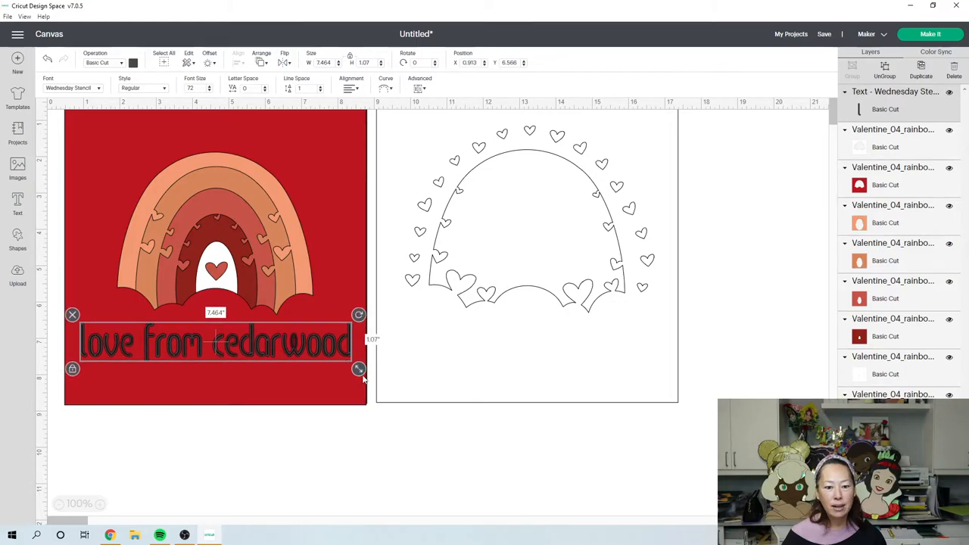
{"action": "left_click_drag", "start_coordinate": [358, 369], "coordinate": [457, 382]}
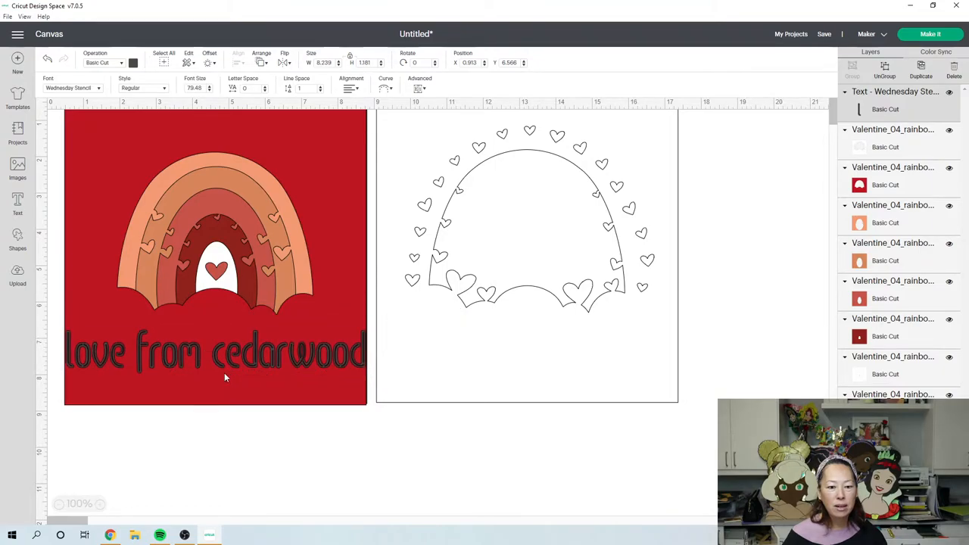
{"action": "left_click", "coordinate": [215, 351]}
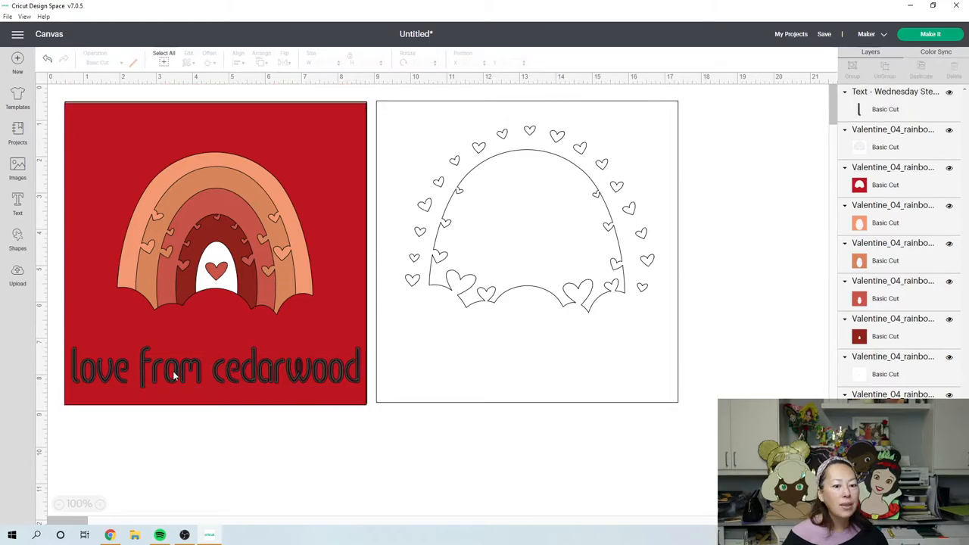
{"action": "mouse_move", "coordinate": [209, 376]}
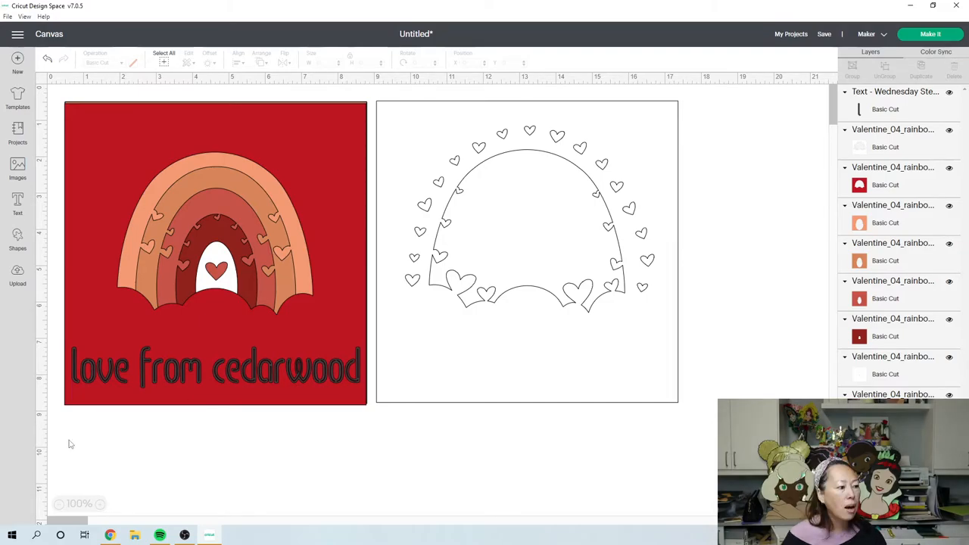
{"action": "left_click", "coordinate": [100, 503]}
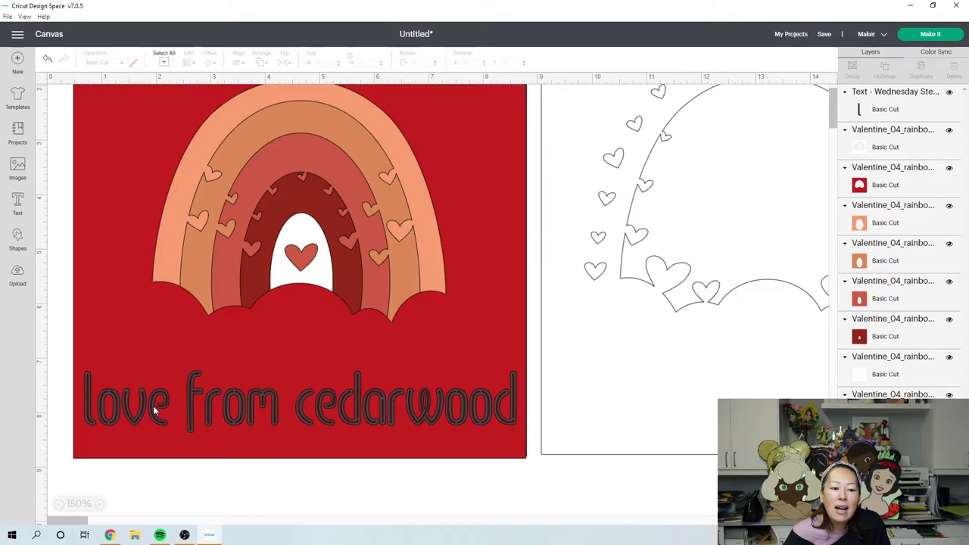
{"action": "mouse_move", "coordinate": [159, 403]}
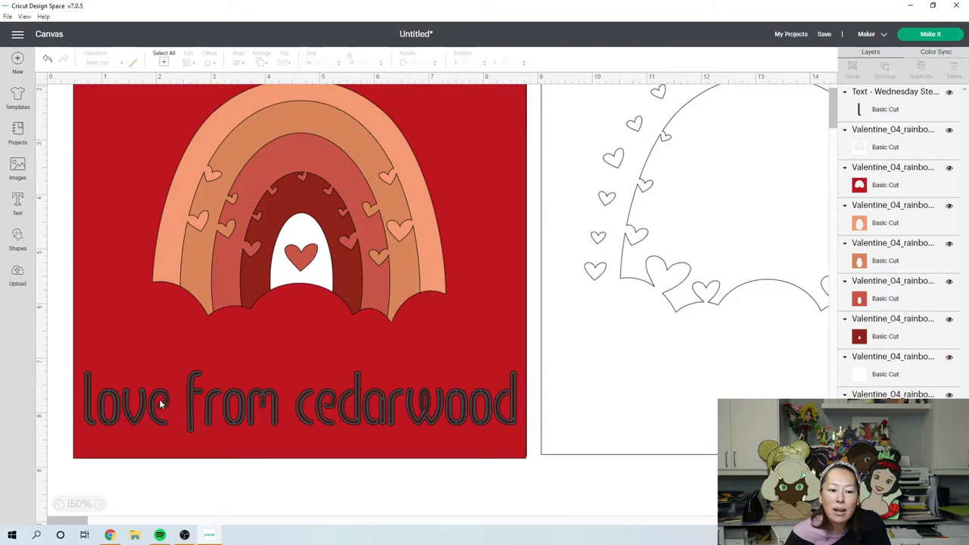
{"action": "mouse_move", "coordinate": [339, 414]}
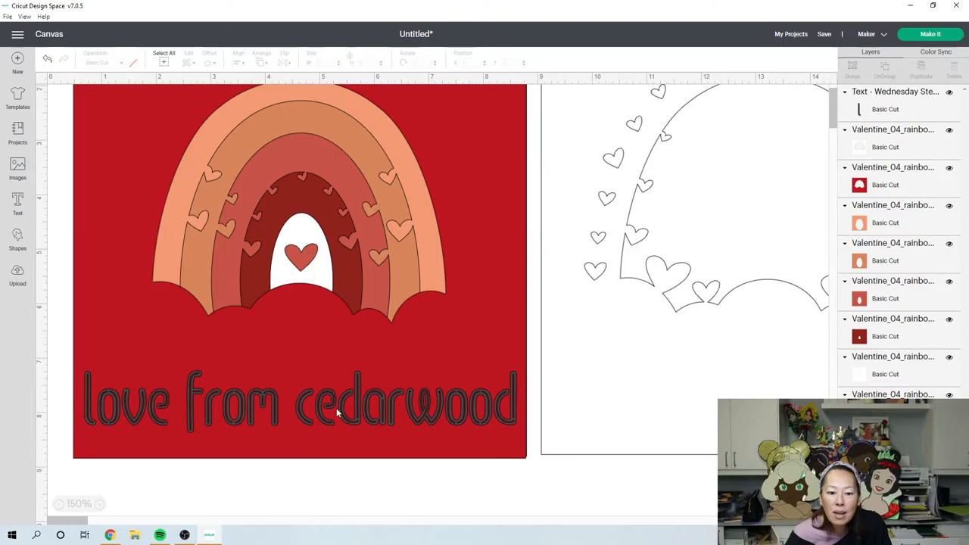
{"action": "mouse_move", "coordinate": [371, 418]}
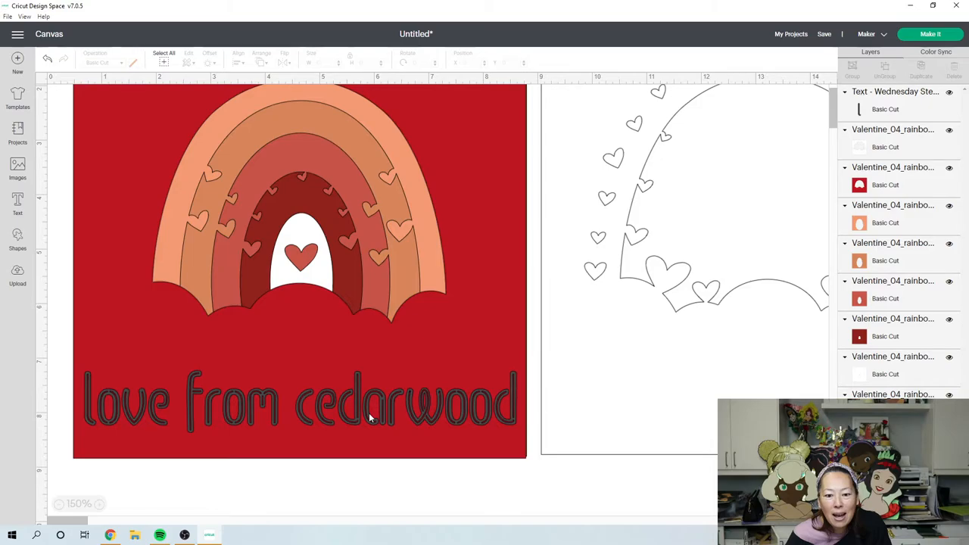
{"action": "mouse_move", "coordinate": [130, 409]}
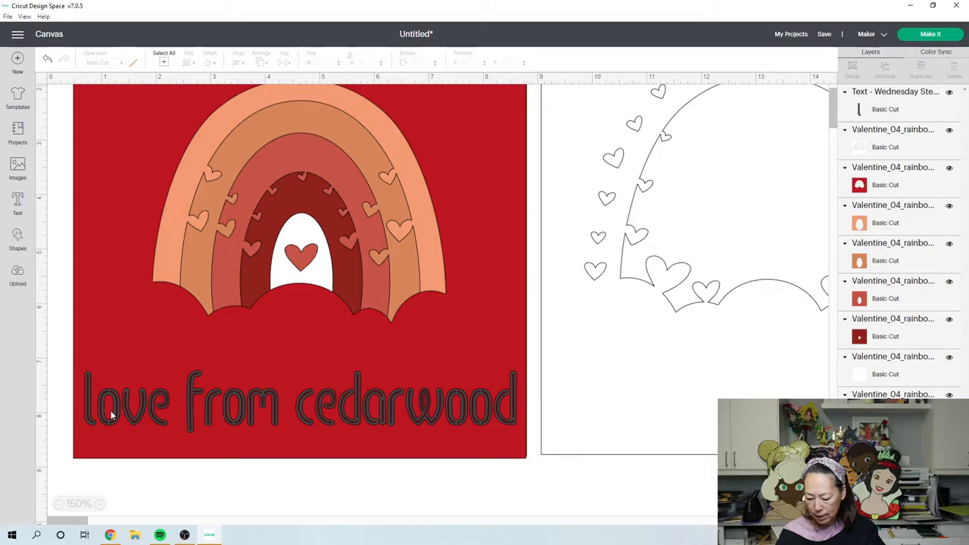
{"action": "mouse_move", "coordinate": [129, 421]}
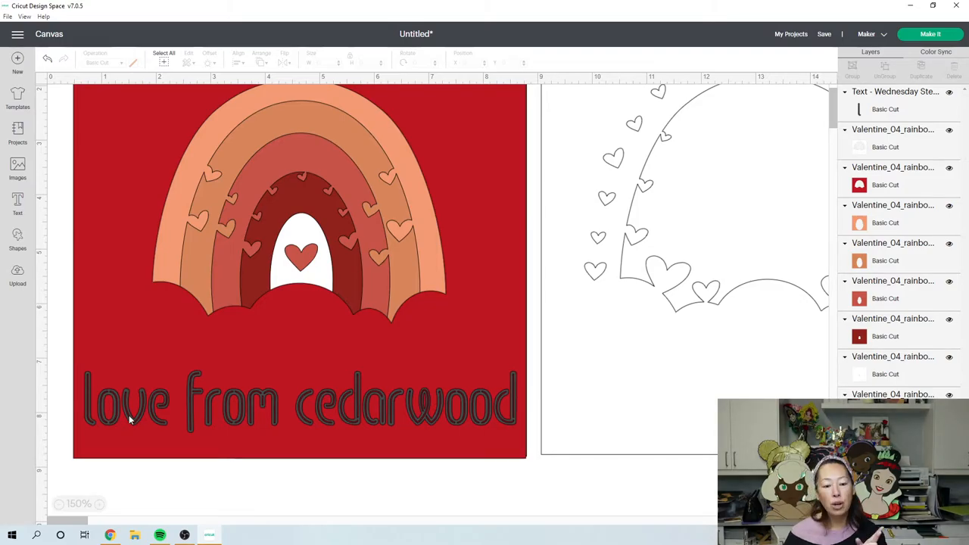
{"action": "mouse_move", "coordinate": [106, 394]}
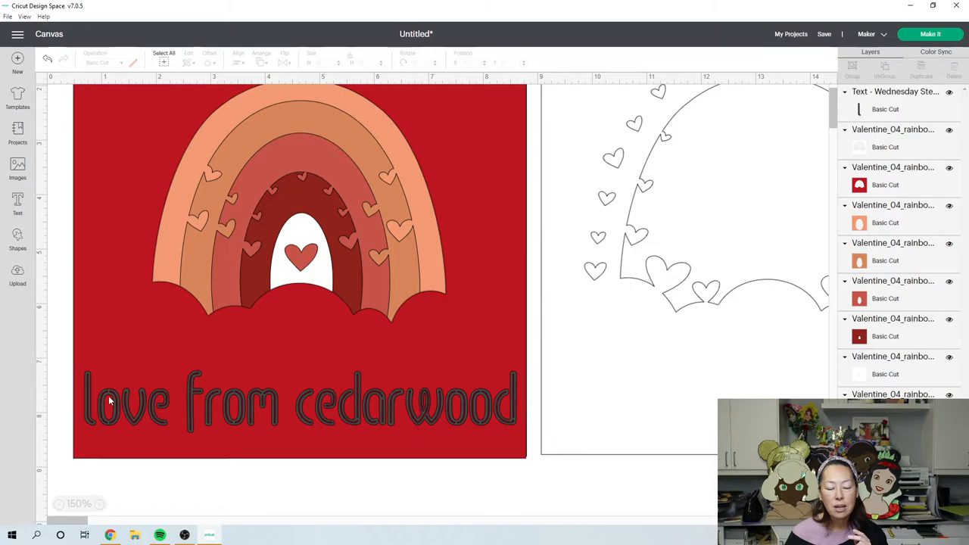
{"action": "mouse_move", "coordinate": [136, 260]}
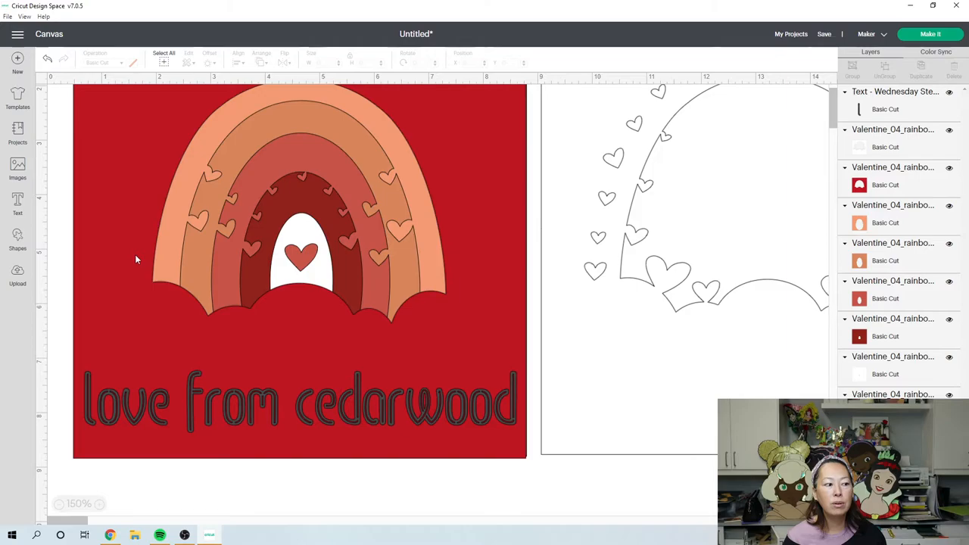
{"action": "scroll", "scroll_direction": "down", "scroll_amount": 3}
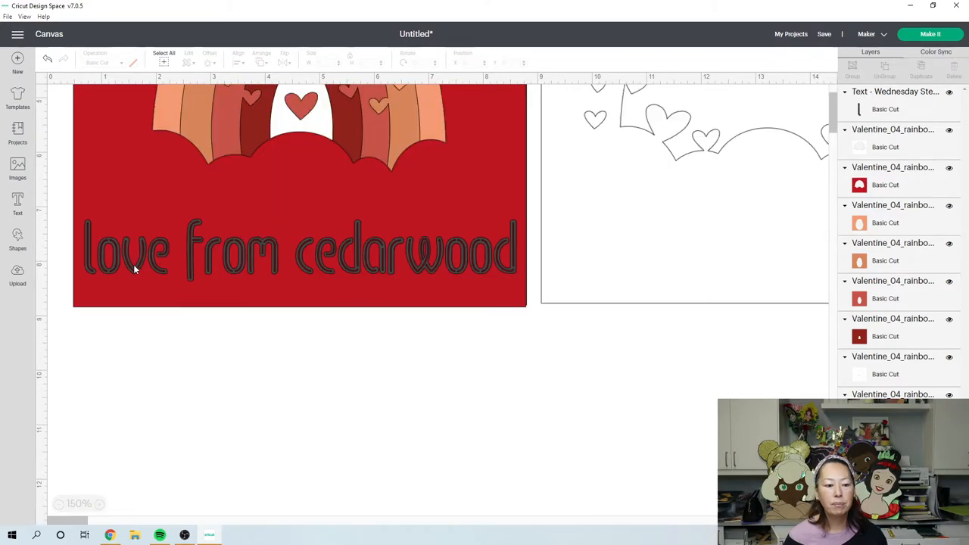
{"action": "mouse_move", "coordinate": [254, 260]}
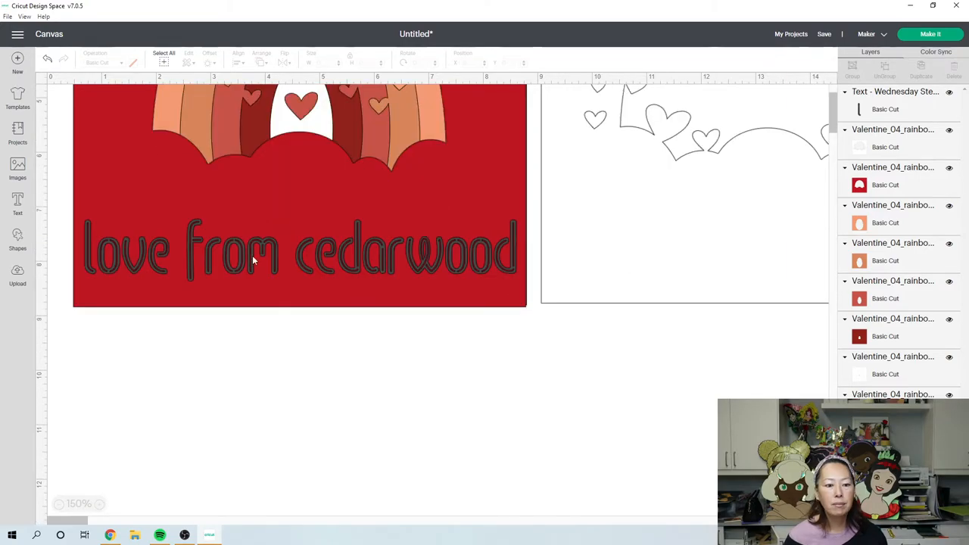
- Move the text below the red square and place a thin vertical bar over the start of love
{"action": "left_click", "coordinate": [265, 250]}
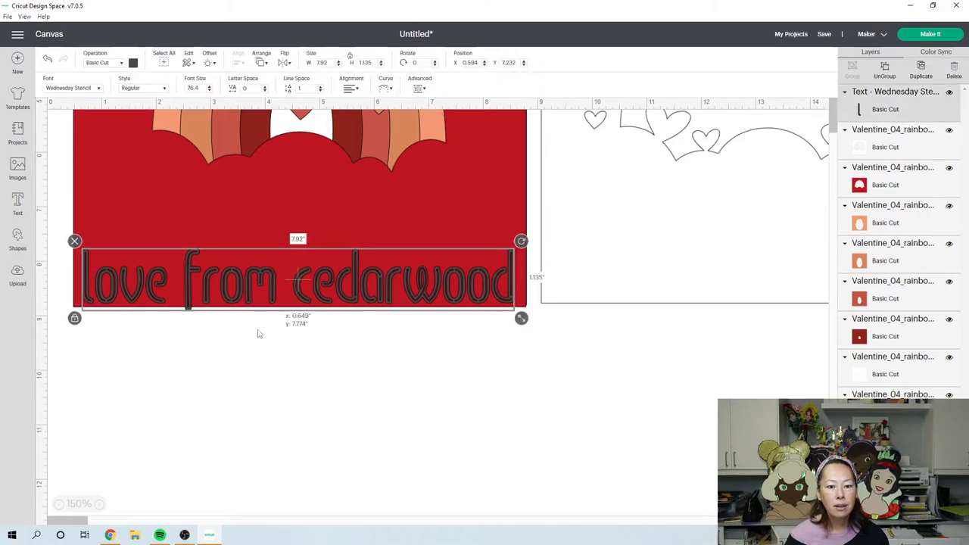
{"action": "left_click_drag", "start_coordinate": [300, 280], "coordinate": [306, 360]}
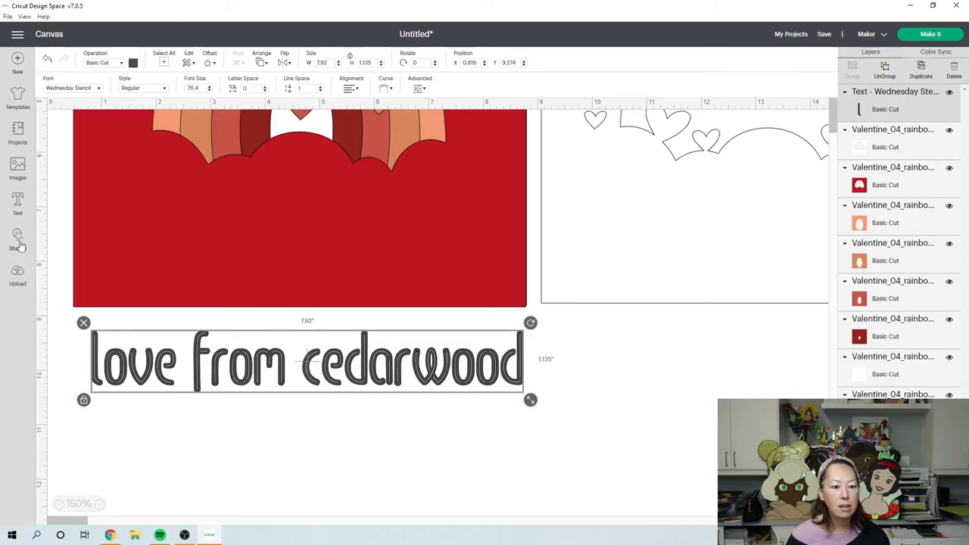
{"action": "left_click", "coordinate": [18, 241]}
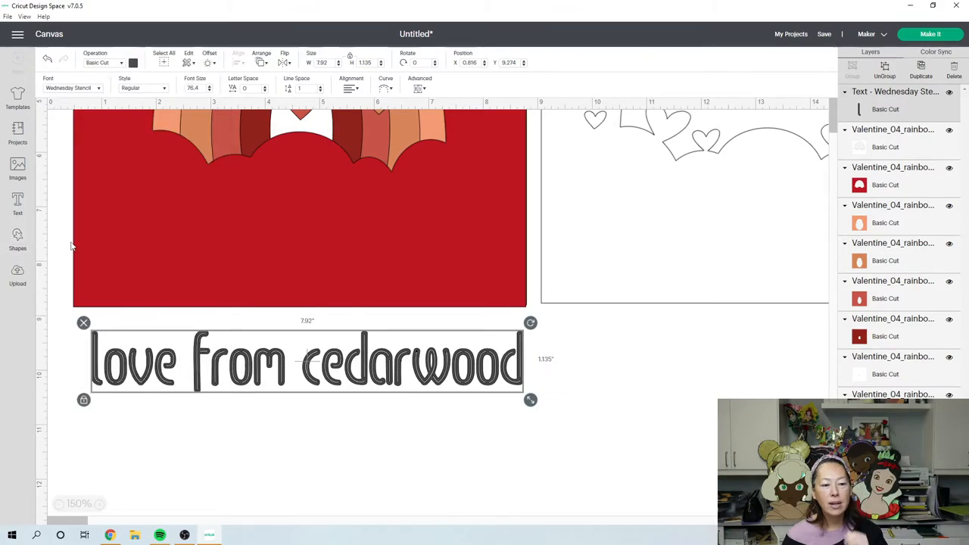
{"action": "left_click", "coordinate": [18, 234]}
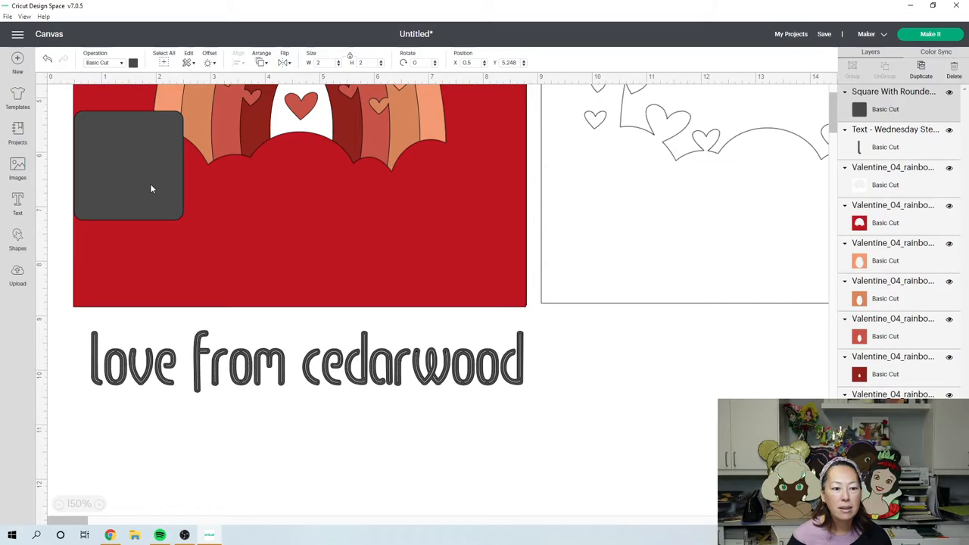
{"action": "mouse_move", "coordinate": [139, 156]}
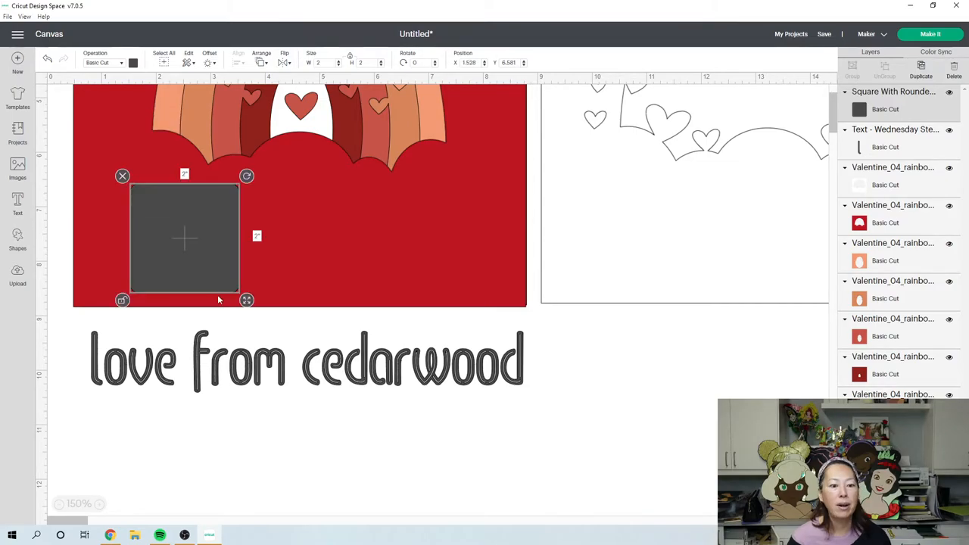
{"action": "left_click_drag", "start_coordinate": [245, 300], "coordinate": [177, 283]}
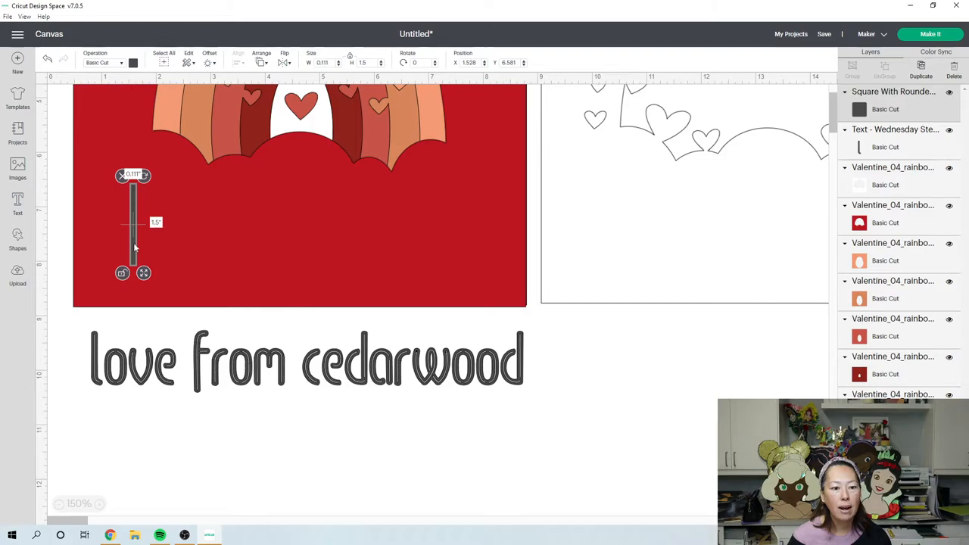
{"action": "left_click_drag", "start_coordinate": [133, 224], "coordinate": [118, 325]}
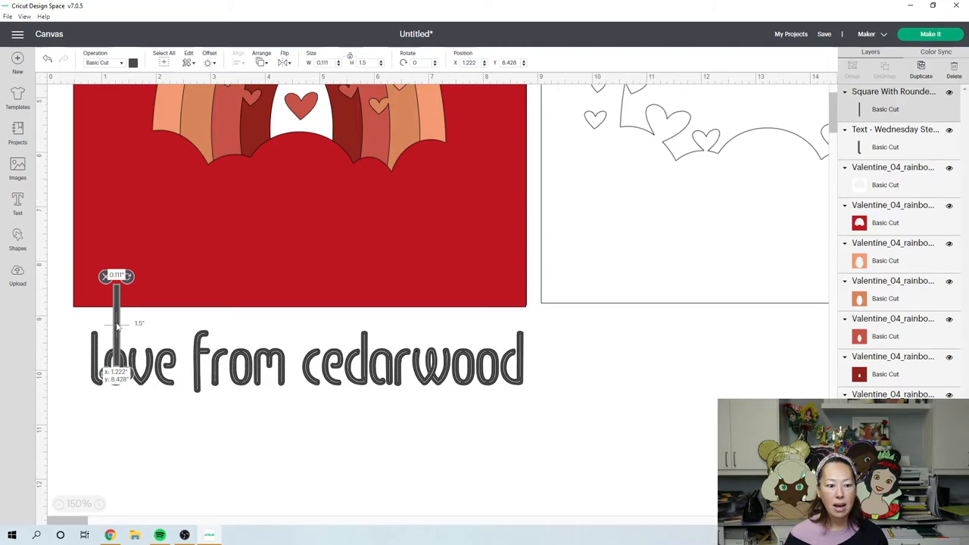
- Slice the thin bar out of the text to create a stencil gap in love
{"action": "left_click", "coordinate": [466, 415]}
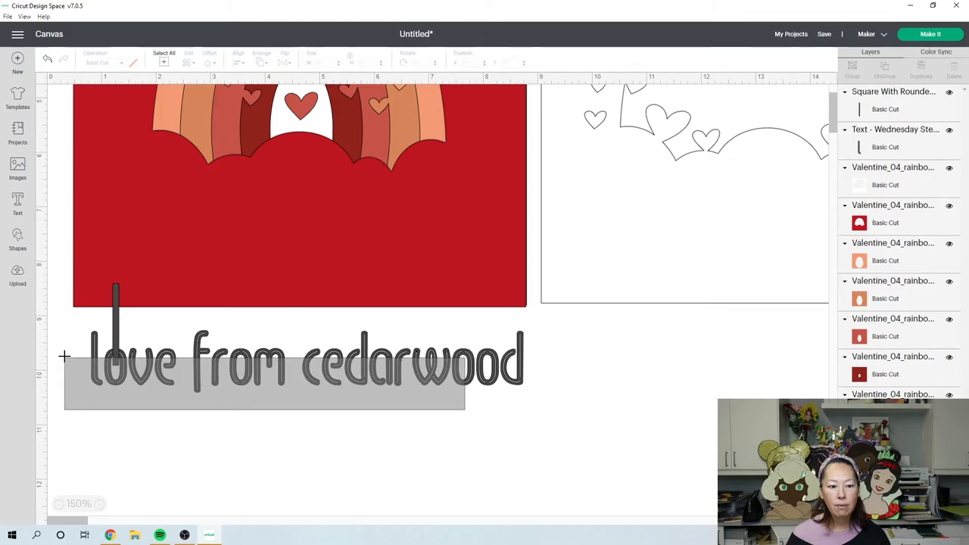
{"action": "left_click", "coordinate": [309, 509]}
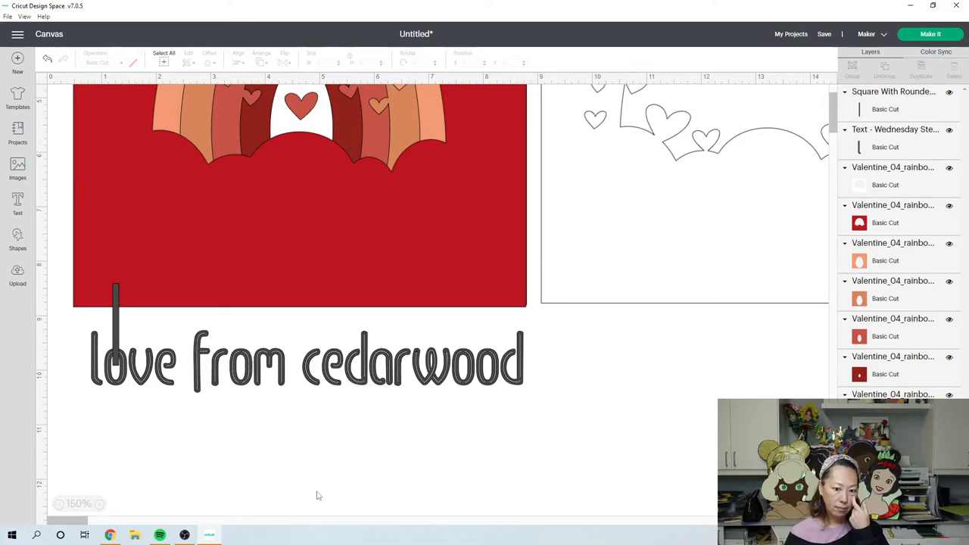
{"action": "mouse_move", "coordinate": [351, 339]}
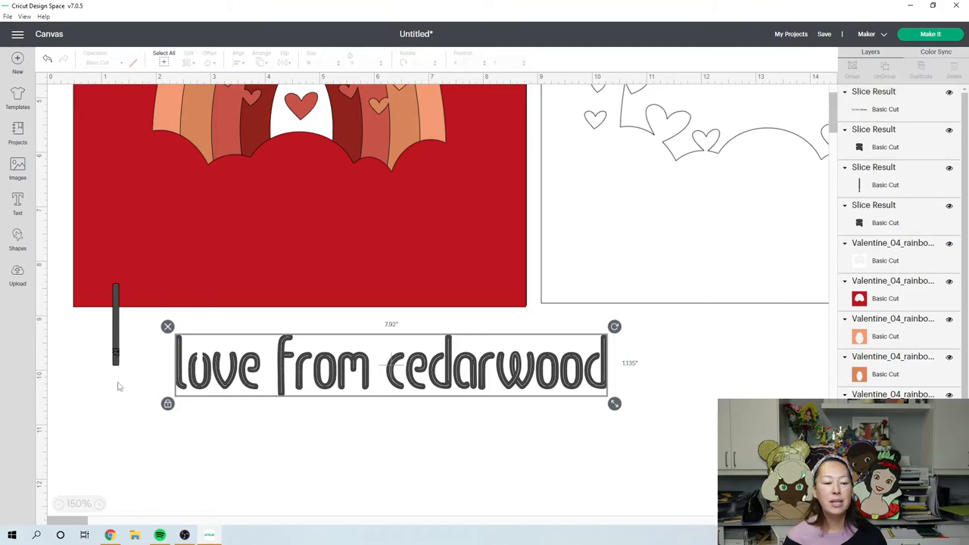
{"action": "left_click", "coordinate": [127, 385]}
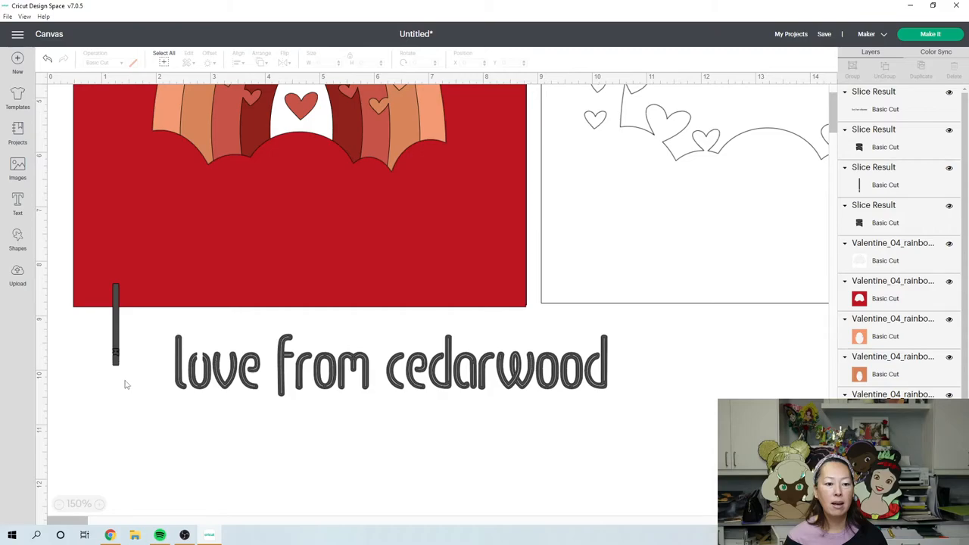
{"action": "left_click", "coordinate": [115, 326]}
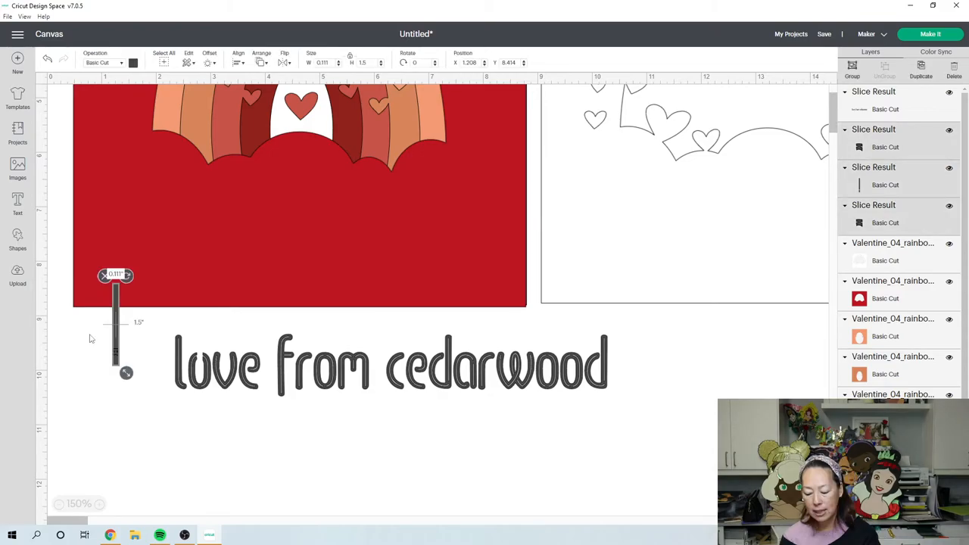
- Centre the red and white layers on each other and group them
{"action": "left_click", "coordinate": [59, 502]}
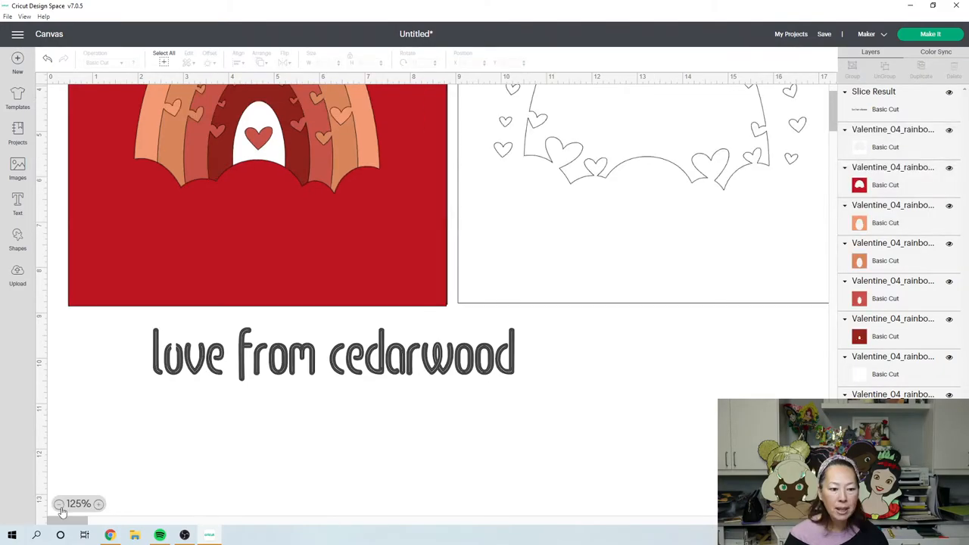
{"action": "left_click", "coordinate": [59, 503]}
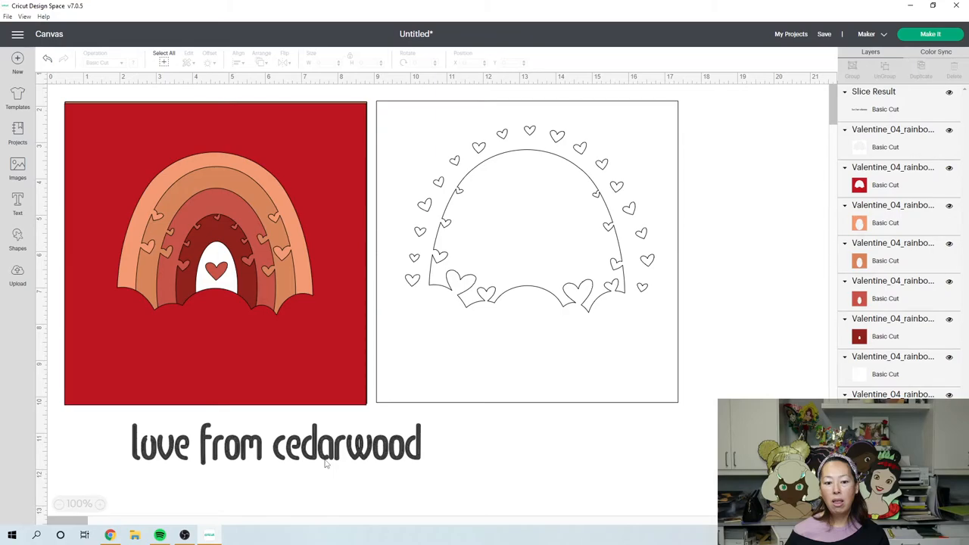
{"action": "mouse_move", "coordinate": [260, 372]}
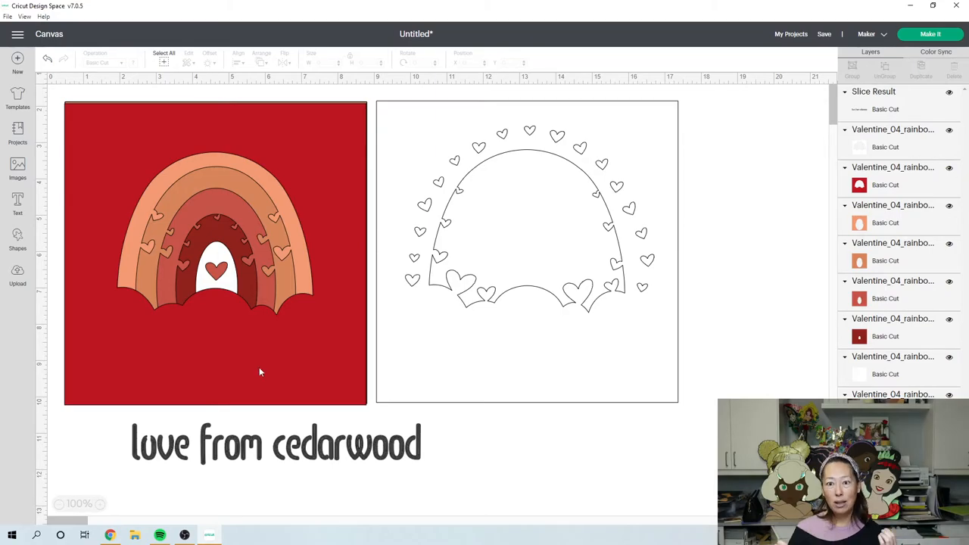
{"action": "mouse_move", "coordinate": [252, 368]}
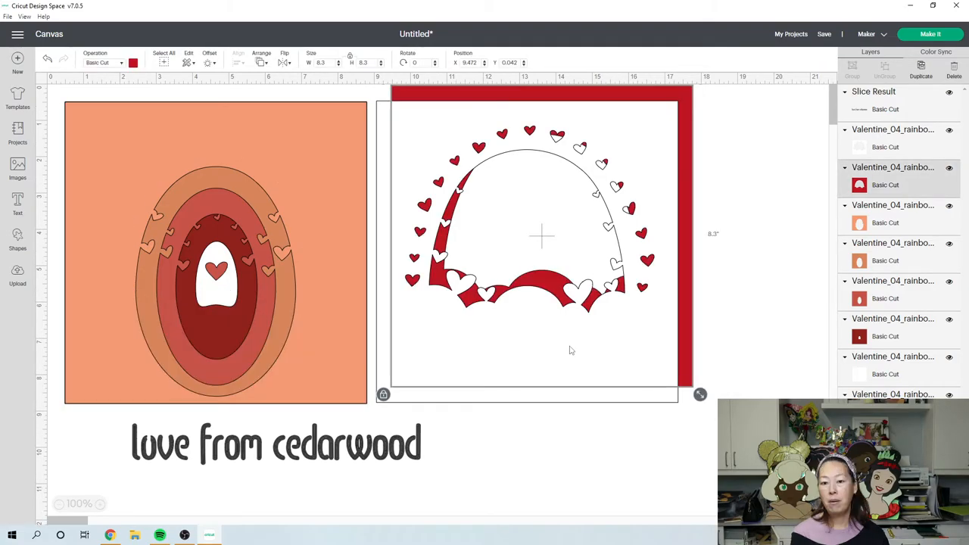
{"action": "mouse_move", "coordinate": [606, 264]}
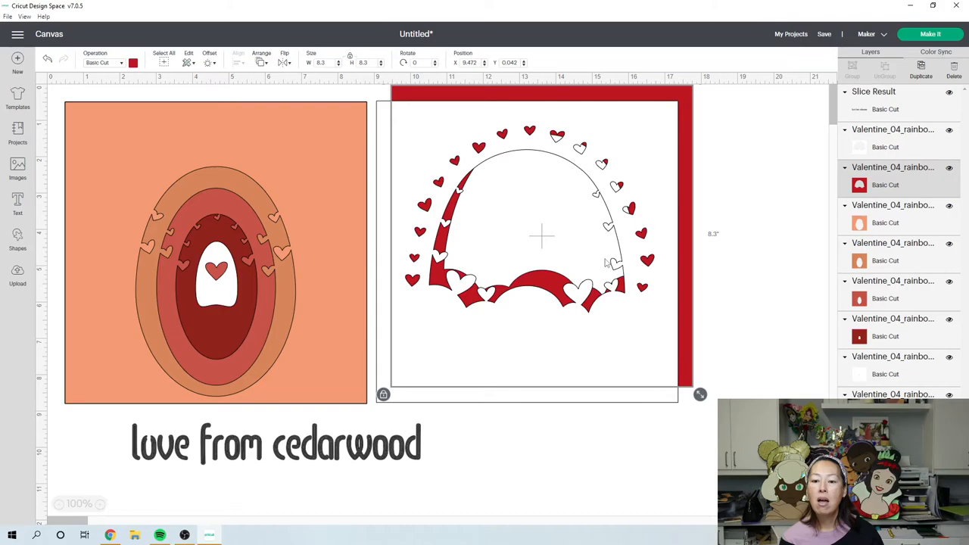
{"action": "mouse_move", "coordinate": [766, 360]}
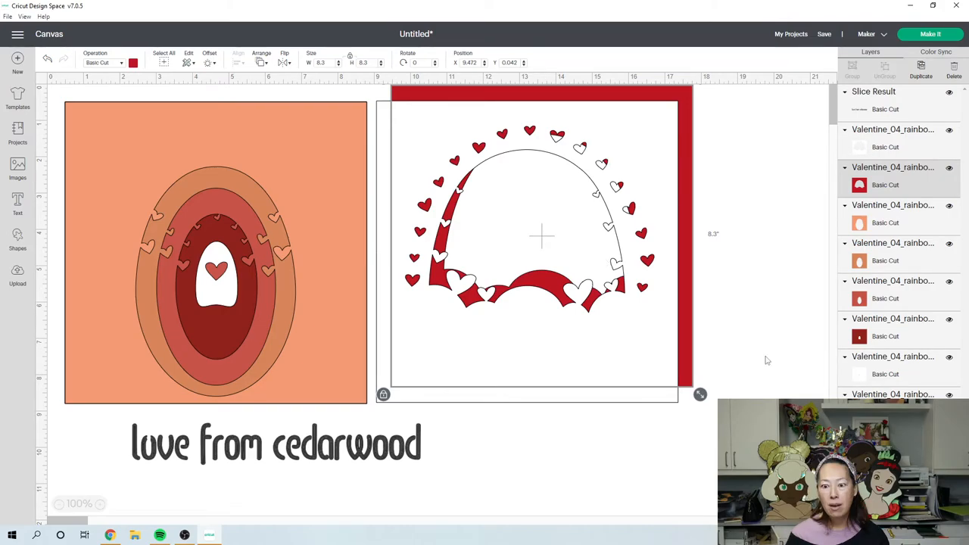
{"action": "left_click", "coordinate": [239, 62]}
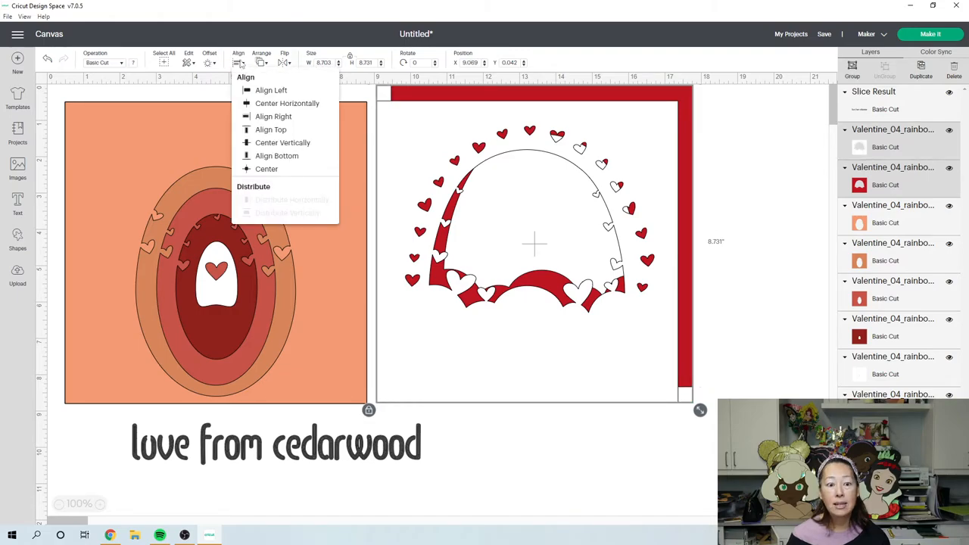
{"action": "left_click", "coordinate": [266, 169]}
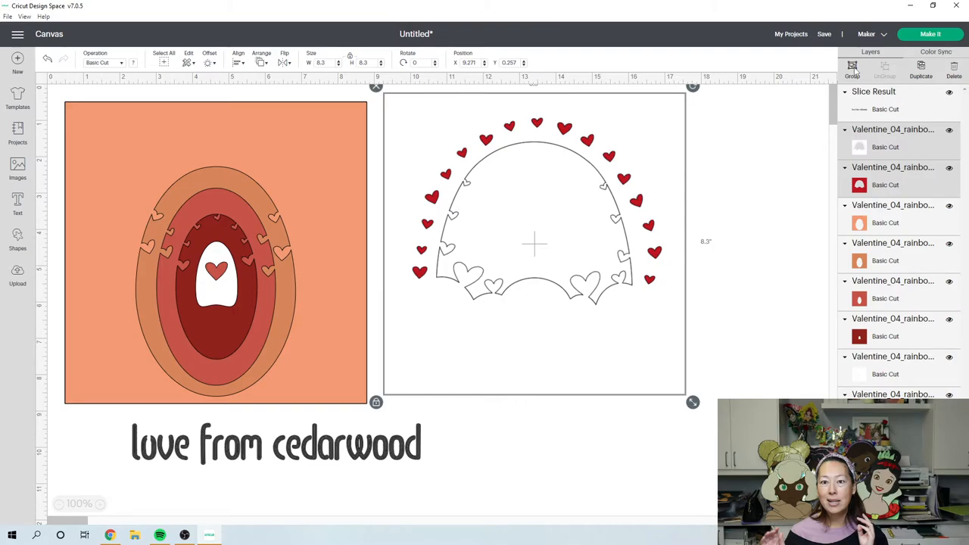
{"action": "left_click", "coordinate": [852, 68]}
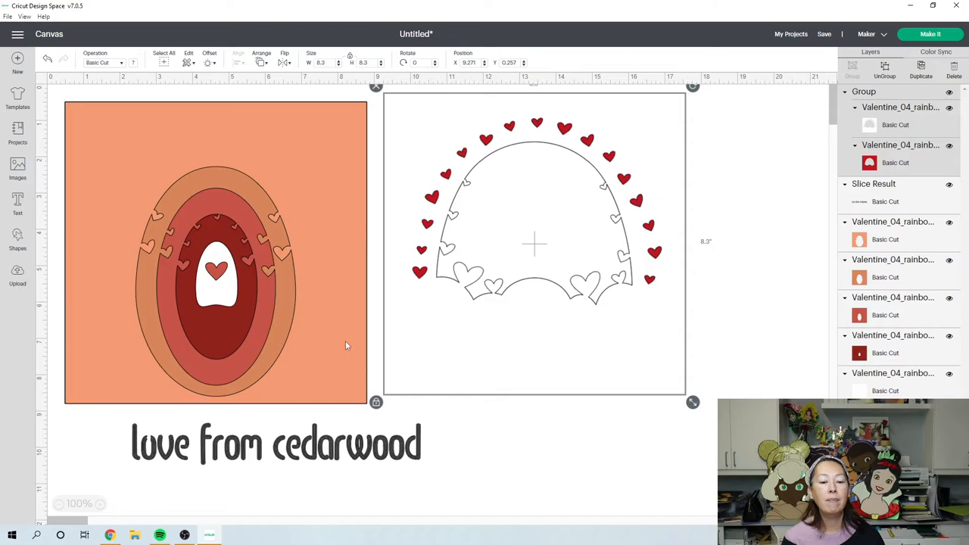
- Bring the 'luve from cedarwood' text to the front and select it with the white square
{"action": "left_click", "coordinate": [260, 62]}
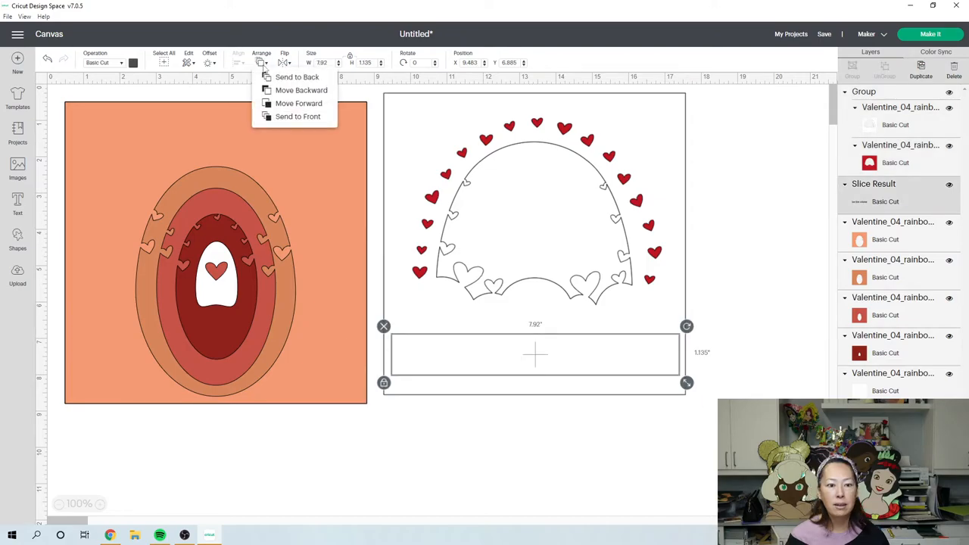
{"action": "mouse_move", "coordinate": [297, 116]}
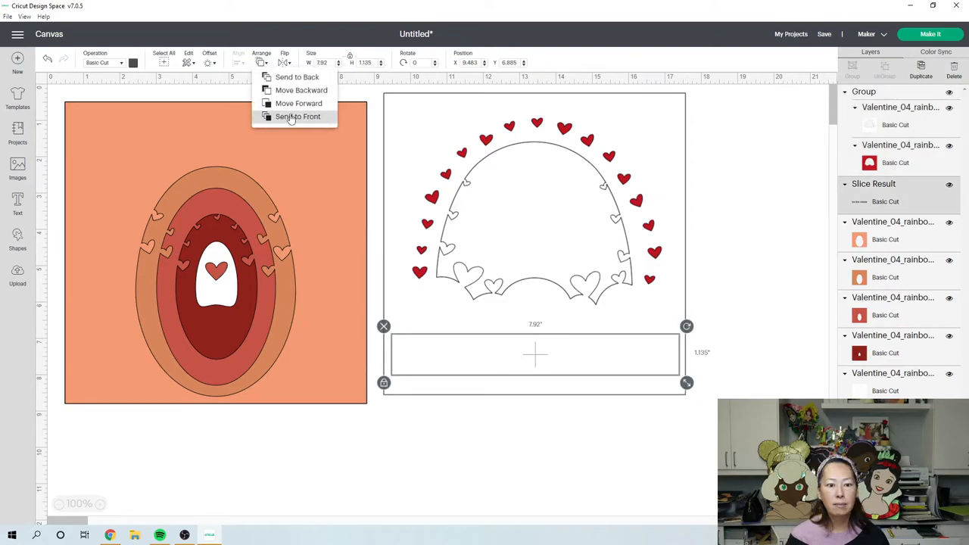
{"action": "left_click", "coordinate": [297, 115]}
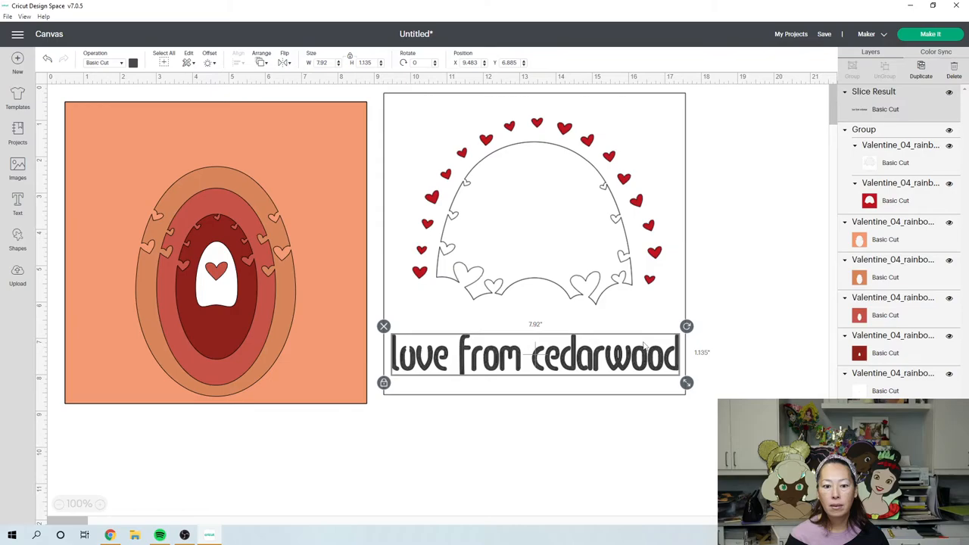
{"action": "left_click", "coordinate": [239, 62]}
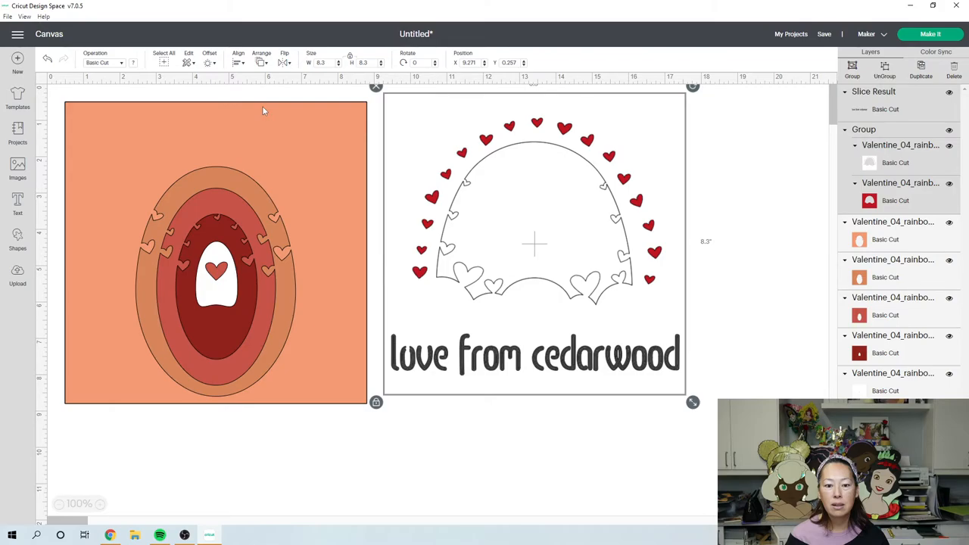
- Slice the lettering out of the white layer
{"action": "left_click", "coordinate": [795, 185]}
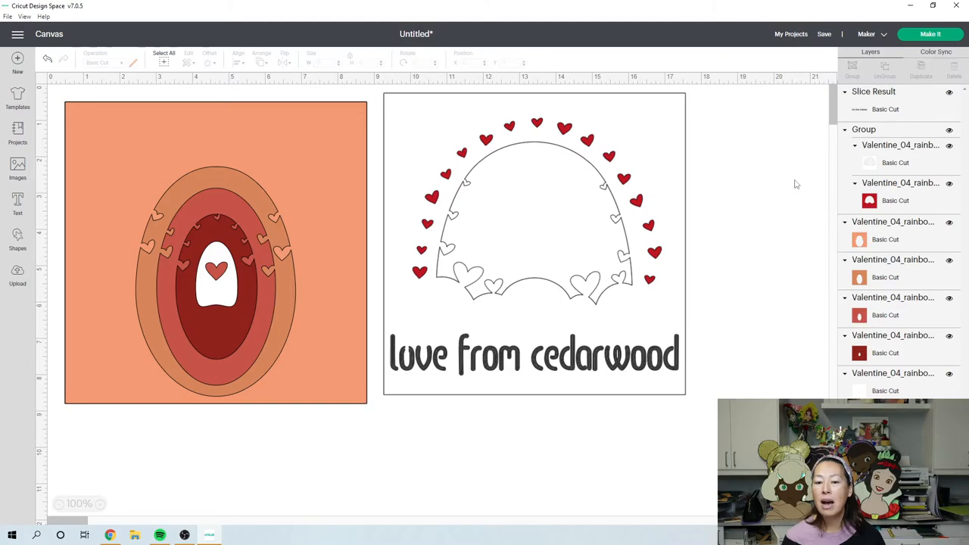
{"action": "mouse_move", "coordinate": [684, 257]}
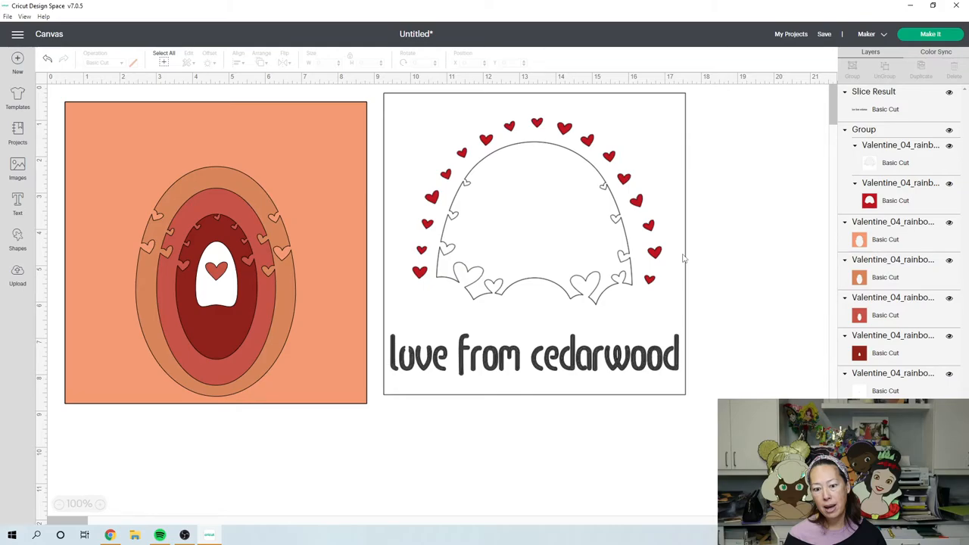
{"action": "left_click", "coordinate": [533, 355]}
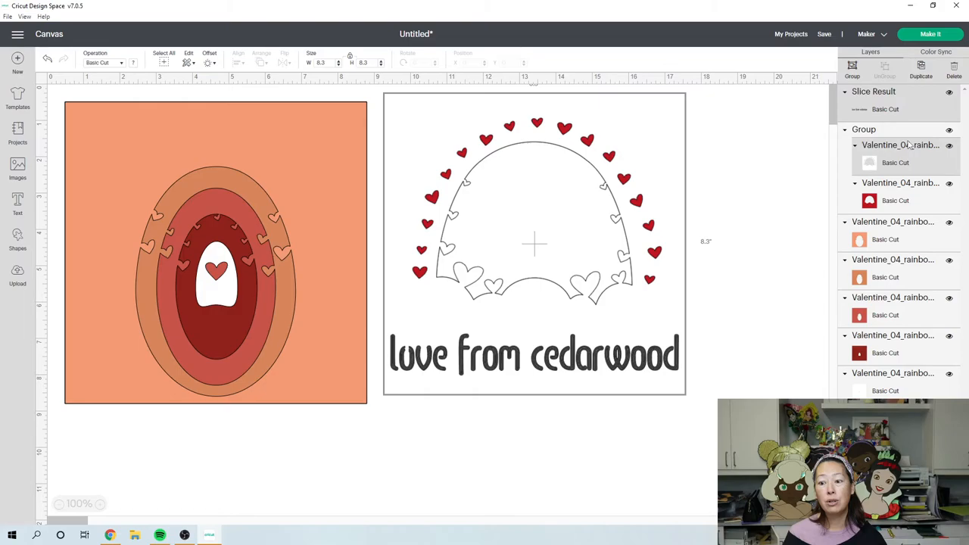
{"action": "mouse_move", "coordinate": [901, 121]}
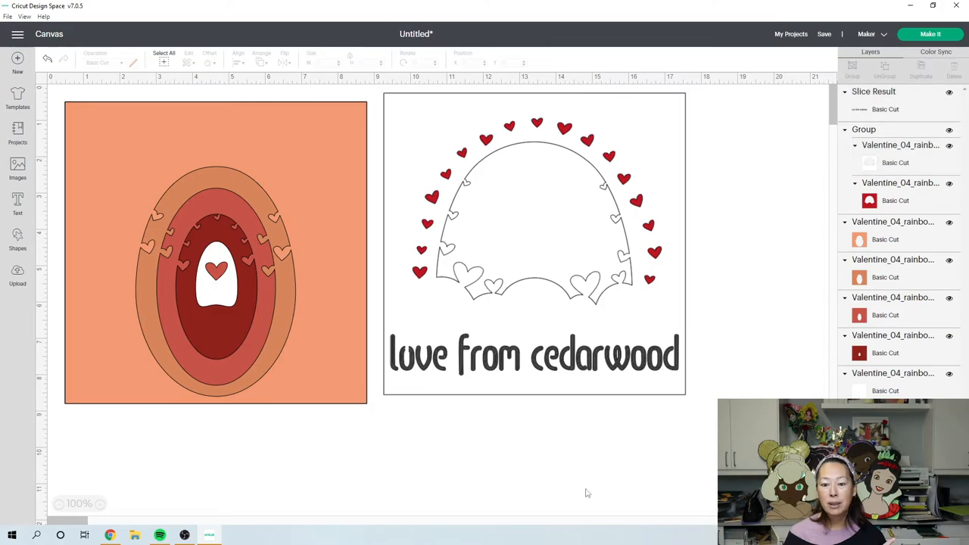
{"action": "mouse_move", "coordinate": [648, 421]}
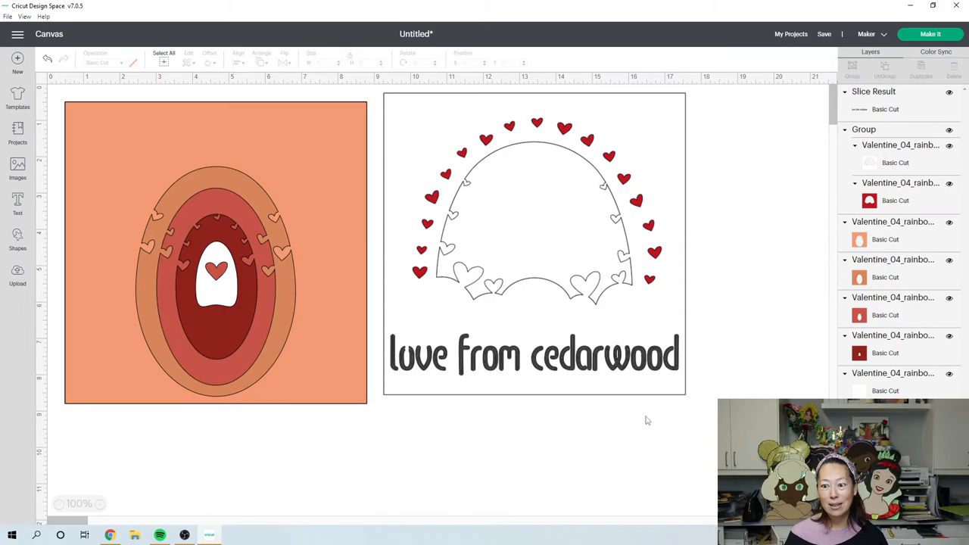
{"action": "mouse_move", "coordinate": [870, 106]}
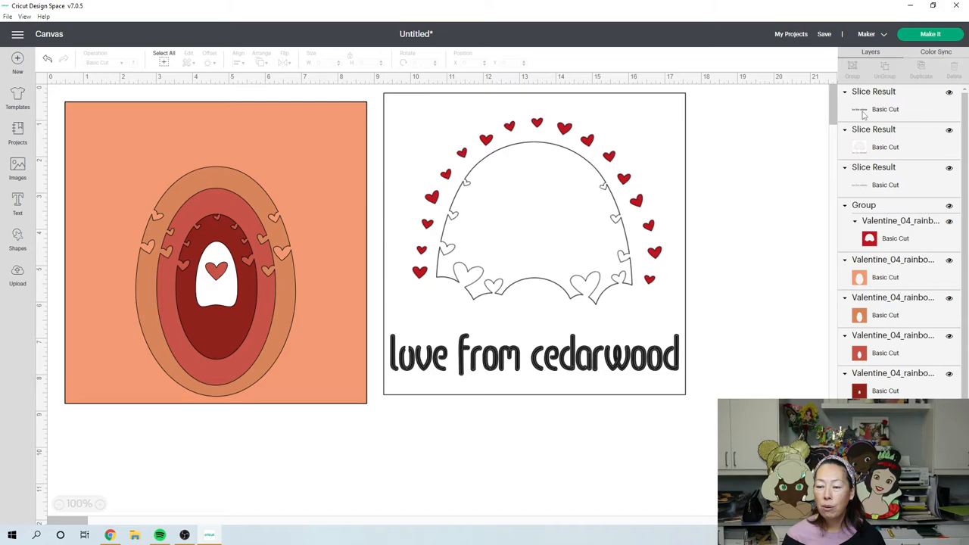
- Slice the lettering out of the red layer
{"action": "left_click", "coordinate": [884, 109]}
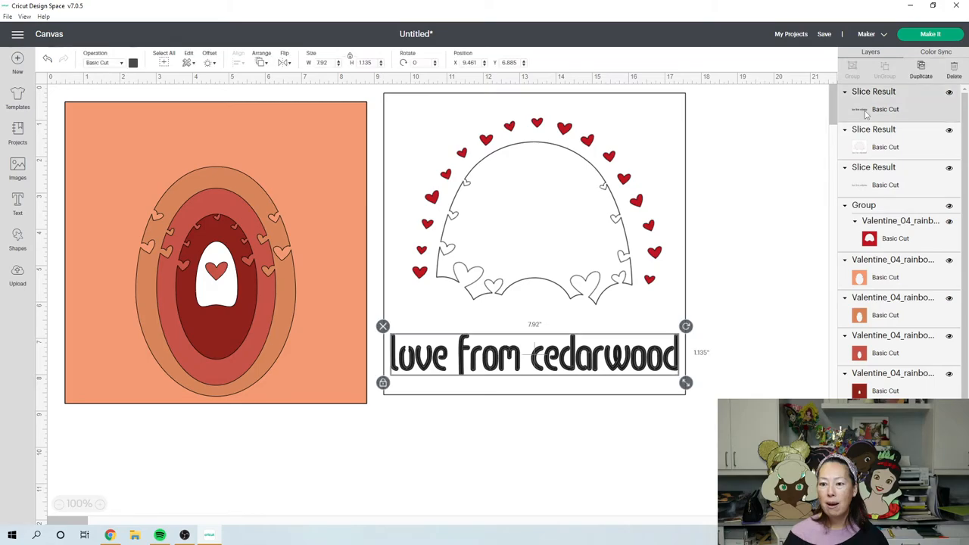
{"action": "mouse_move", "coordinate": [870, 112]}
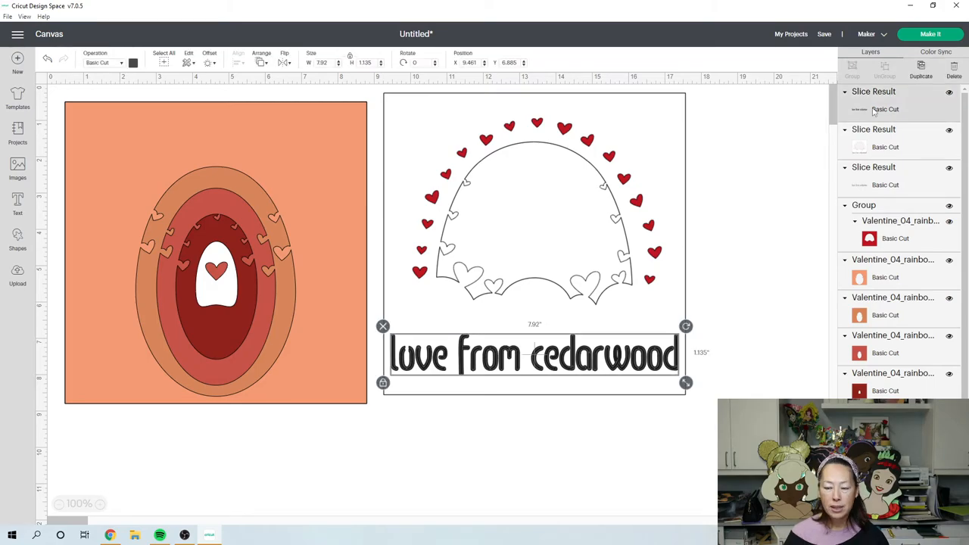
{"action": "left_click", "coordinate": [897, 239]}
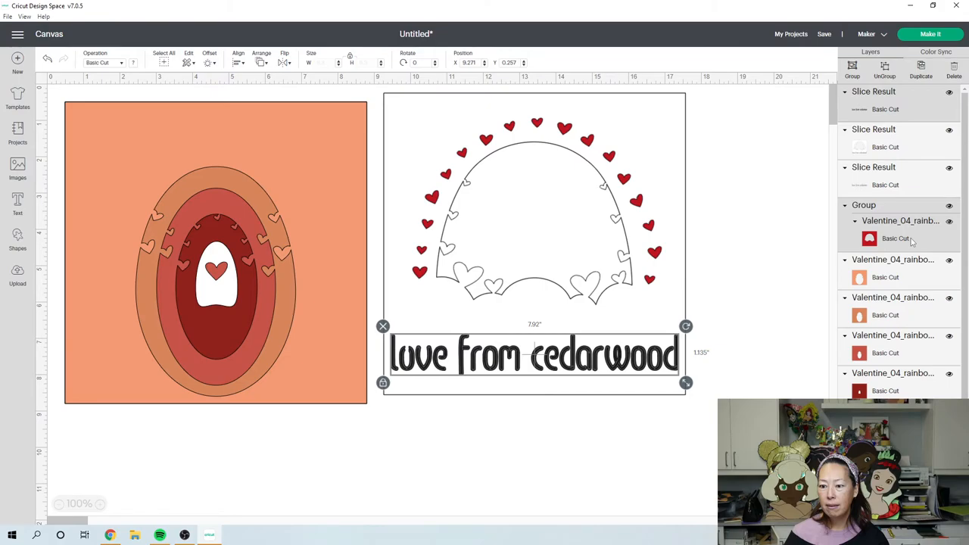
{"action": "left_click", "coordinate": [515, 150]}
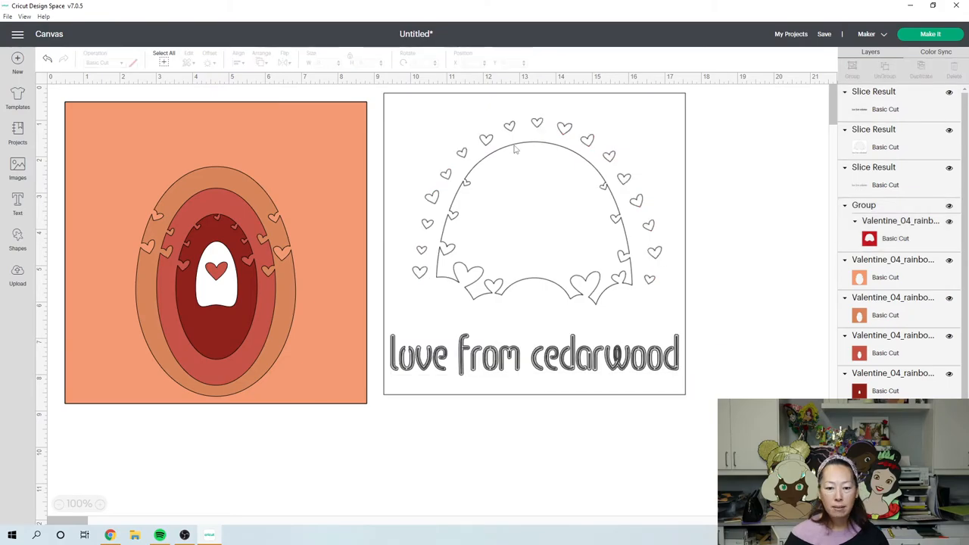
{"action": "mouse_move", "coordinate": [606, 118]}
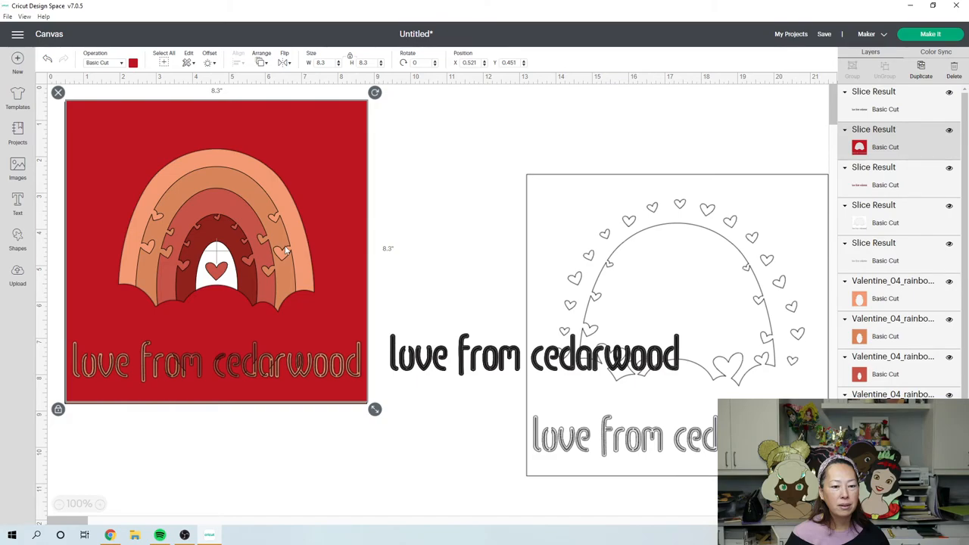
- Recolour the three arches blue, purple and orange from the Material colors swatches
{"action": "left_click", "coordinate": [134, 62]}
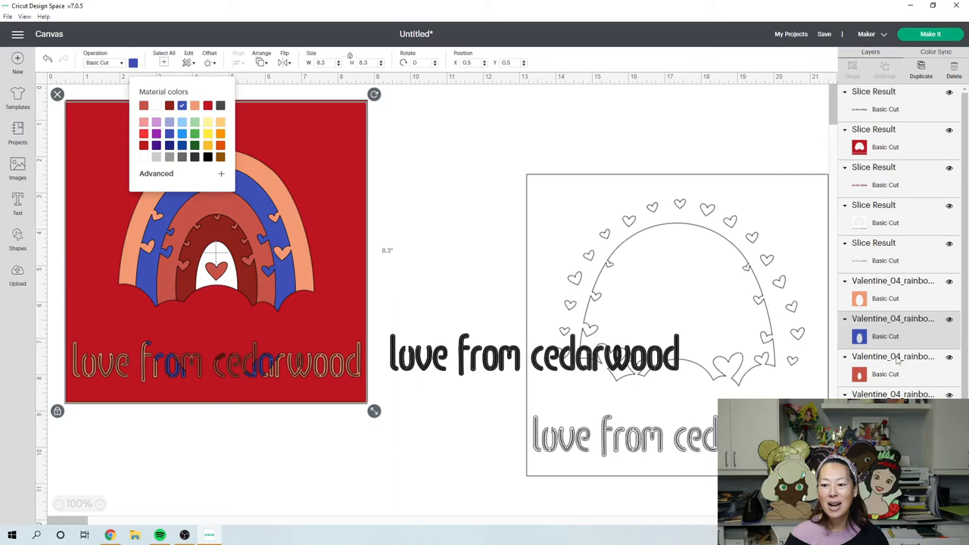
{"action": "left_click", "coordinate": [182, 106]}
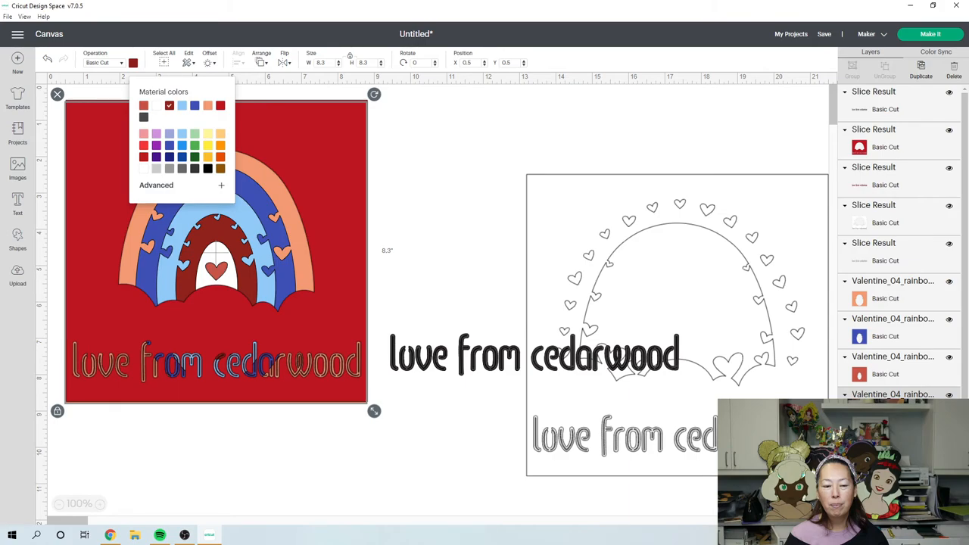
{"action": "left_click", "coordinate": [170, 106]}
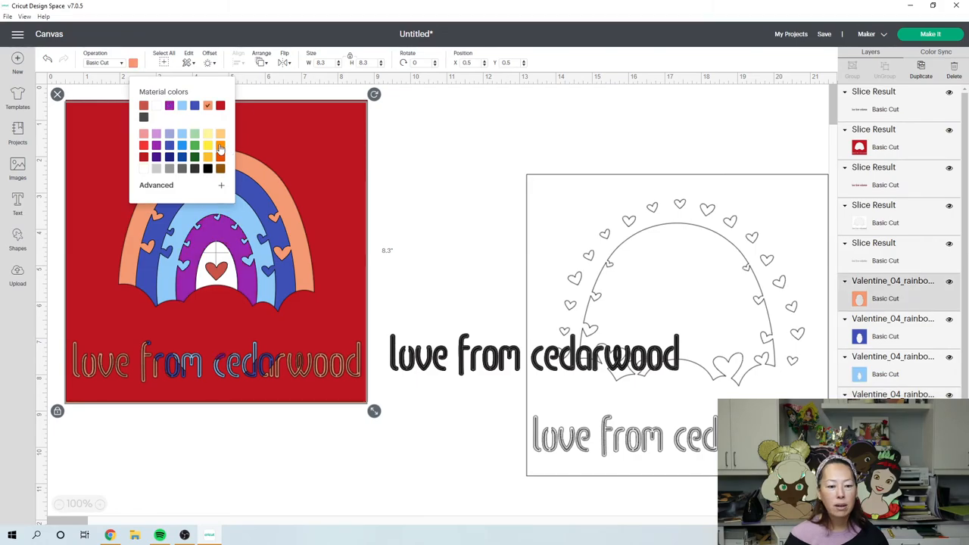
{"action": "left_click", "coordinate": [209, 156]}
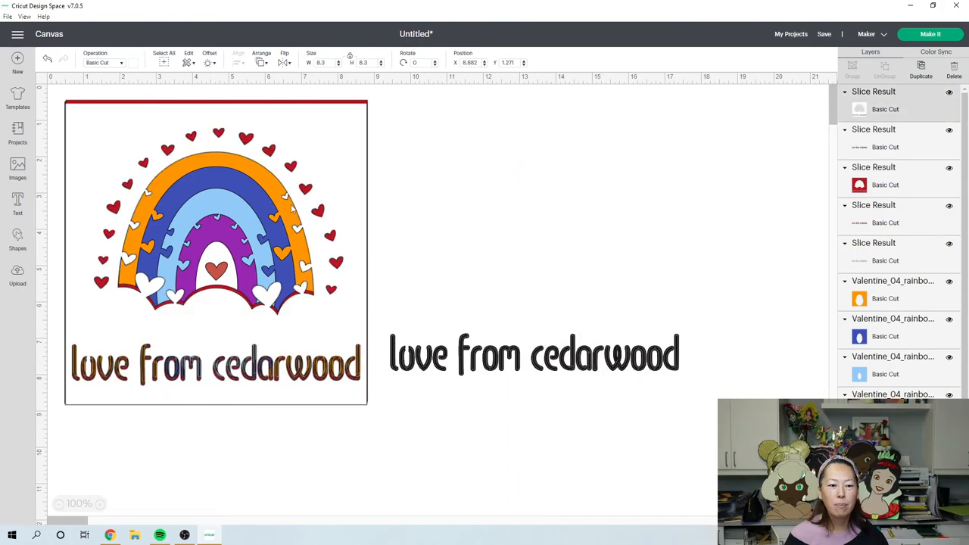
{"action": "left_click", "coordinate": [215, 212]}
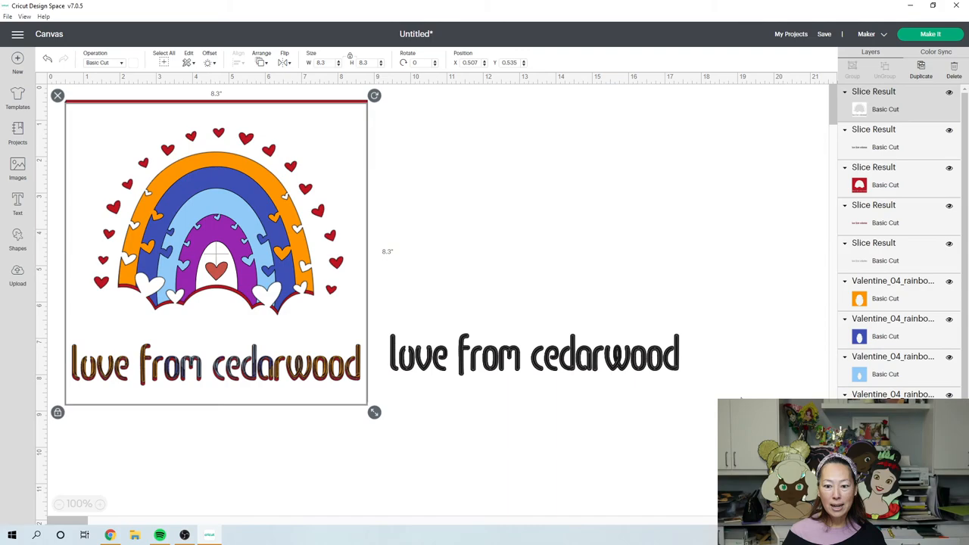
{"action": "mouse_move", "coordinate": [739, 397]}
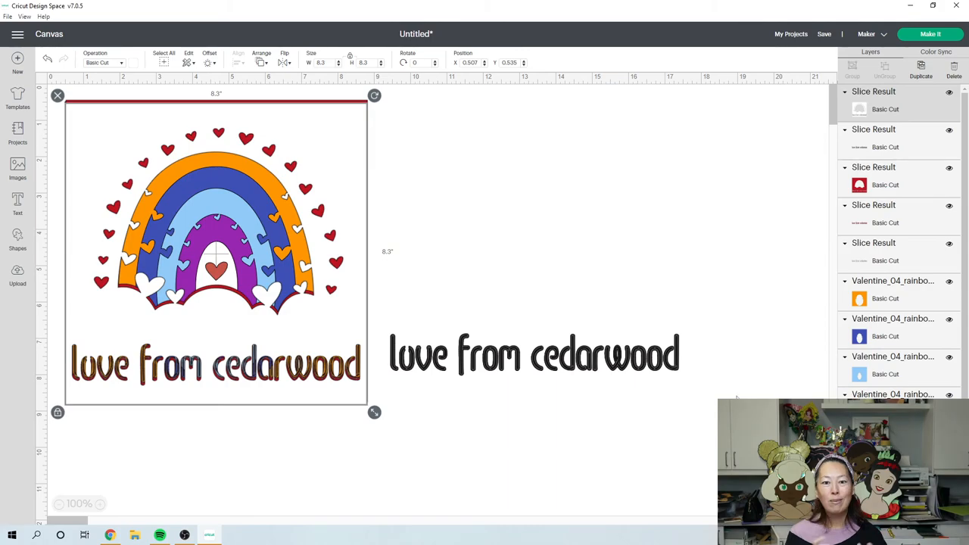